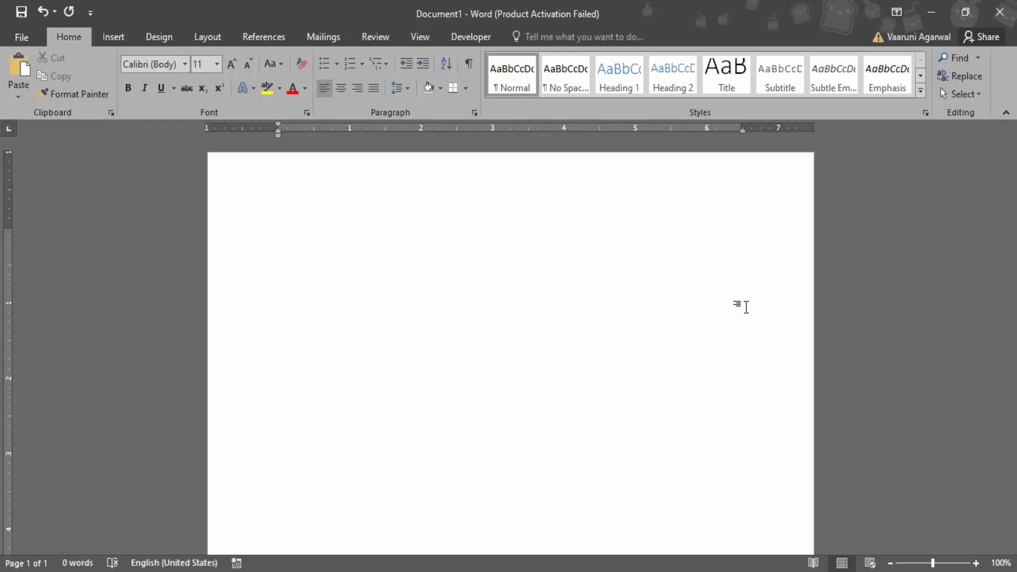
- Show the Insert ribbon commands for the blank document
left_click(278, 234)
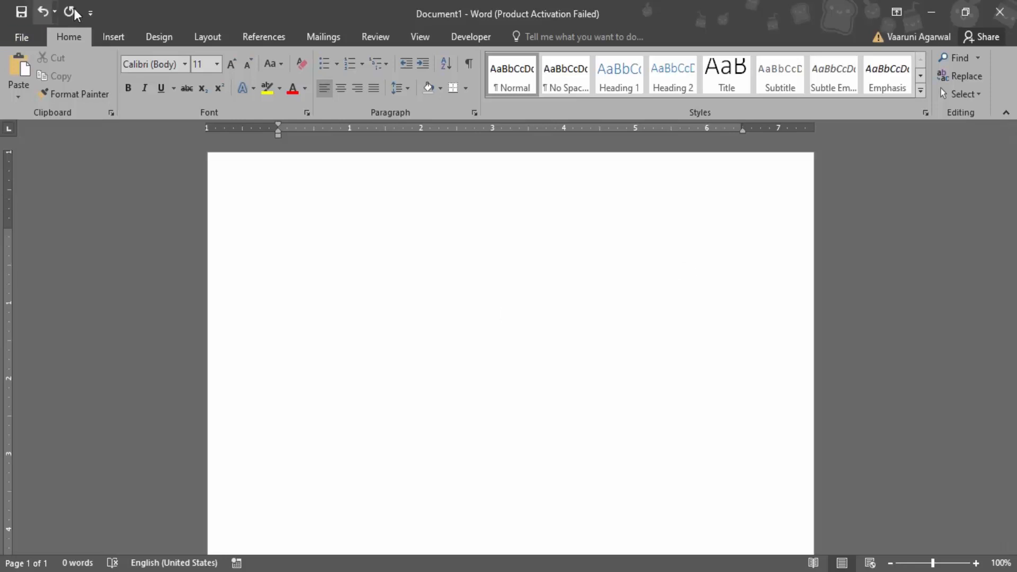
left_click(113, 37)
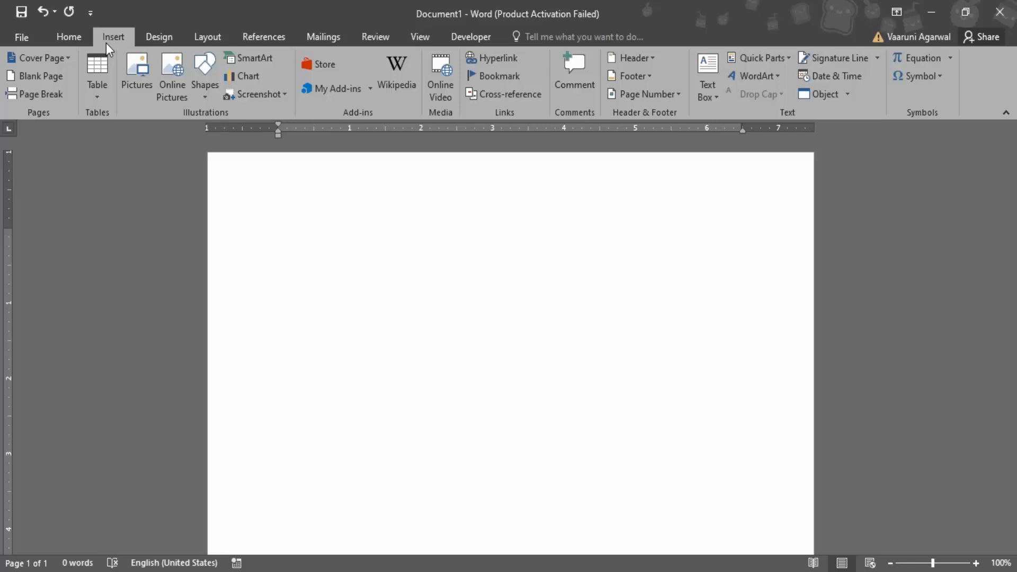
- Browse up and down through the built-in Text Box style gallery
left_click(278, 234)
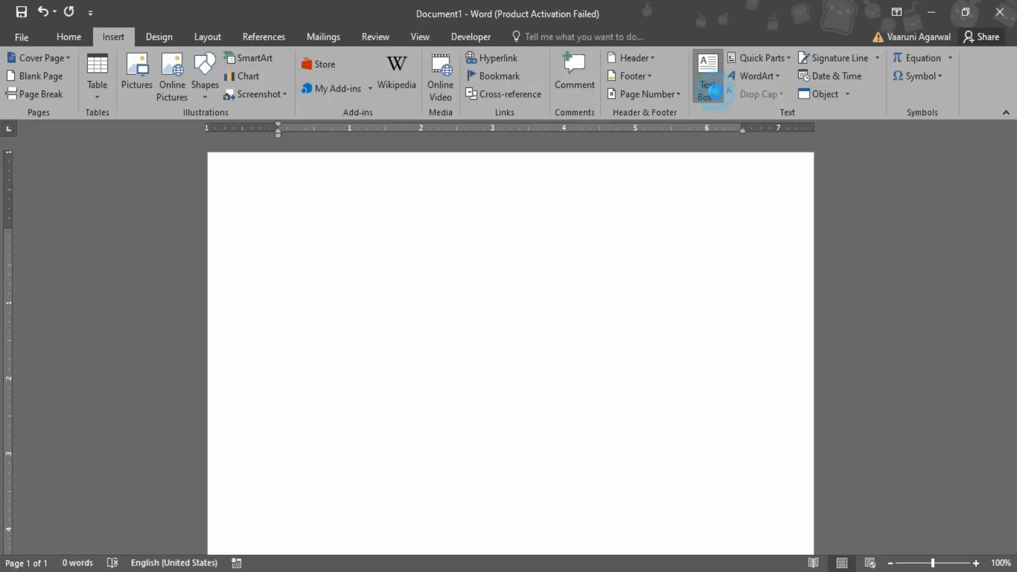
left_click(706, 76)
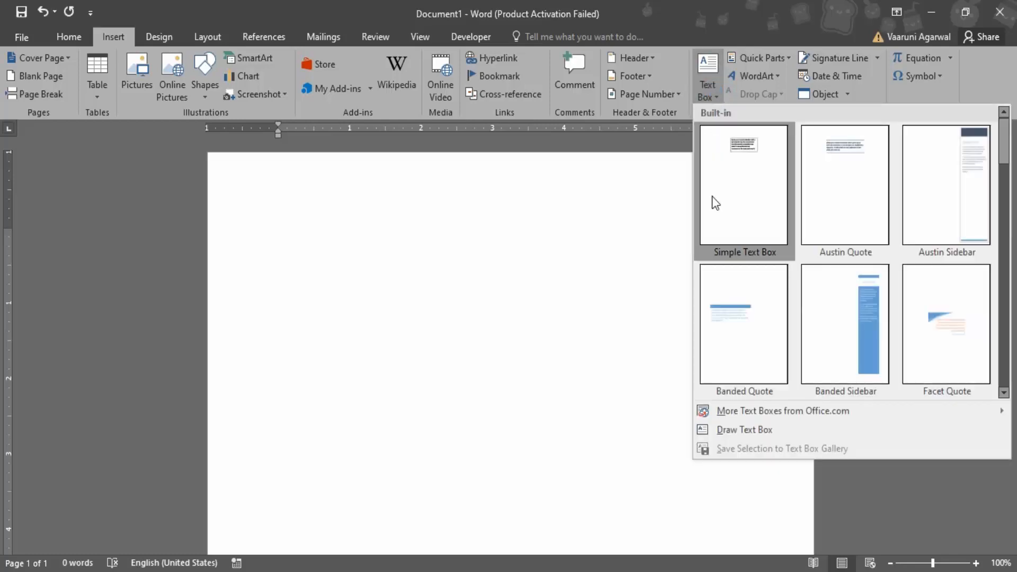
mouse_move(973, 305)
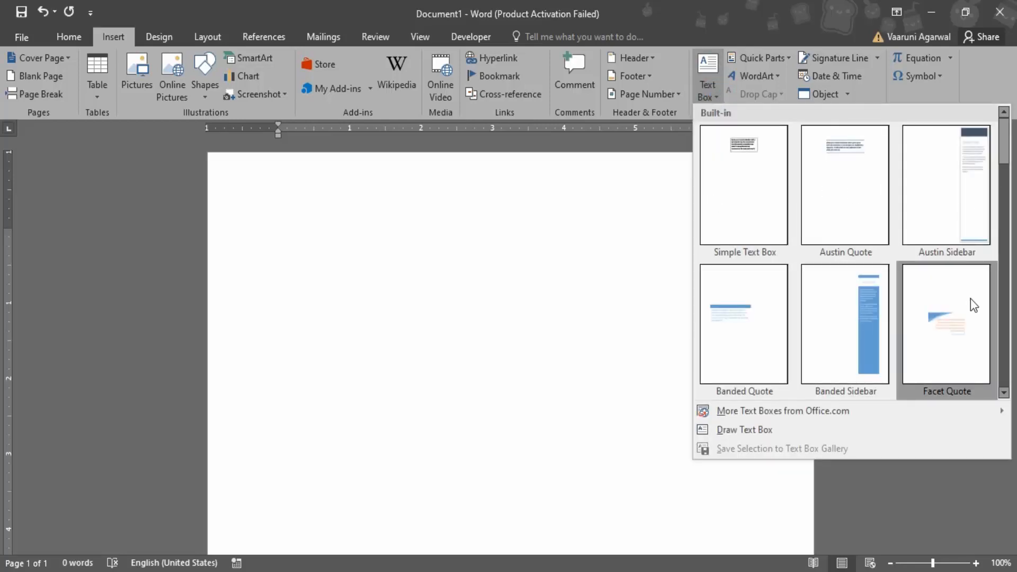
scroll("down", 3)
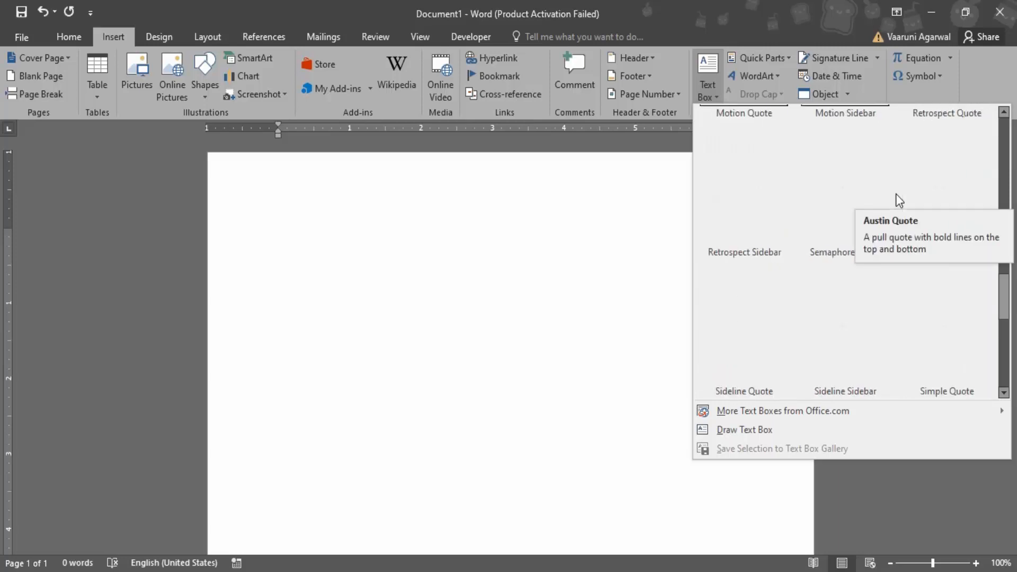
mouse_move(814, 261)
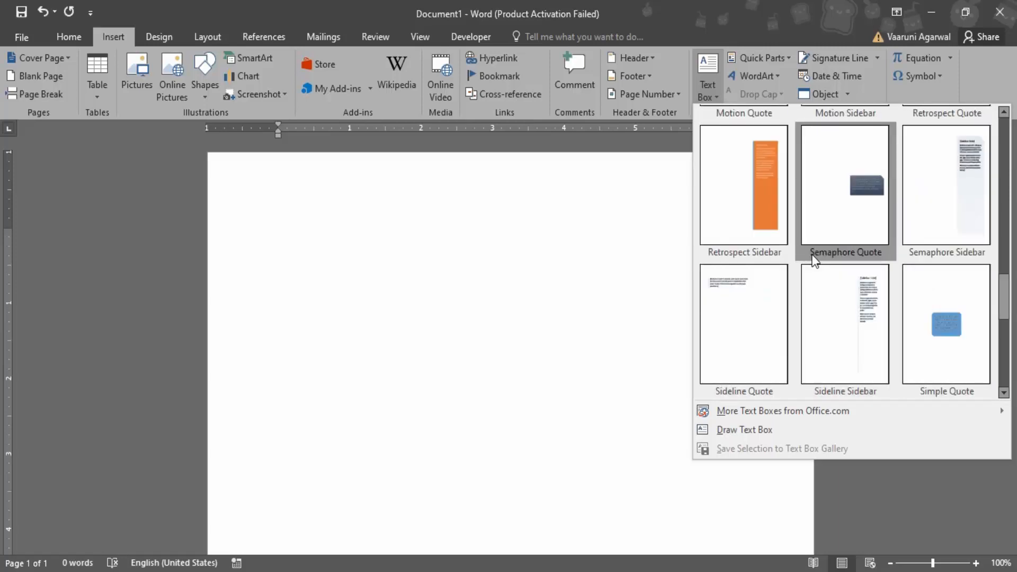
scroll("up", 3)
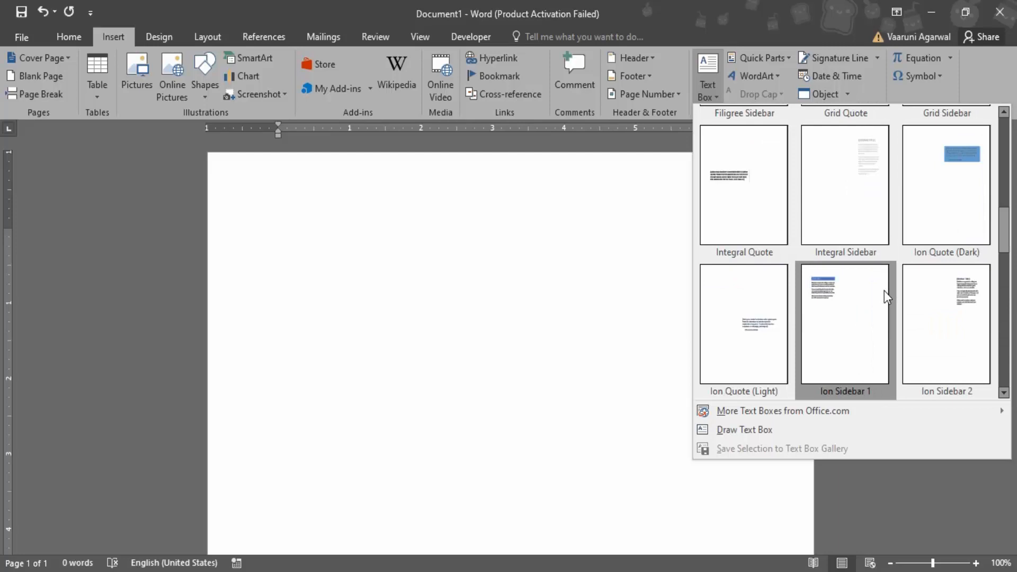
mouse_move(946, 188)
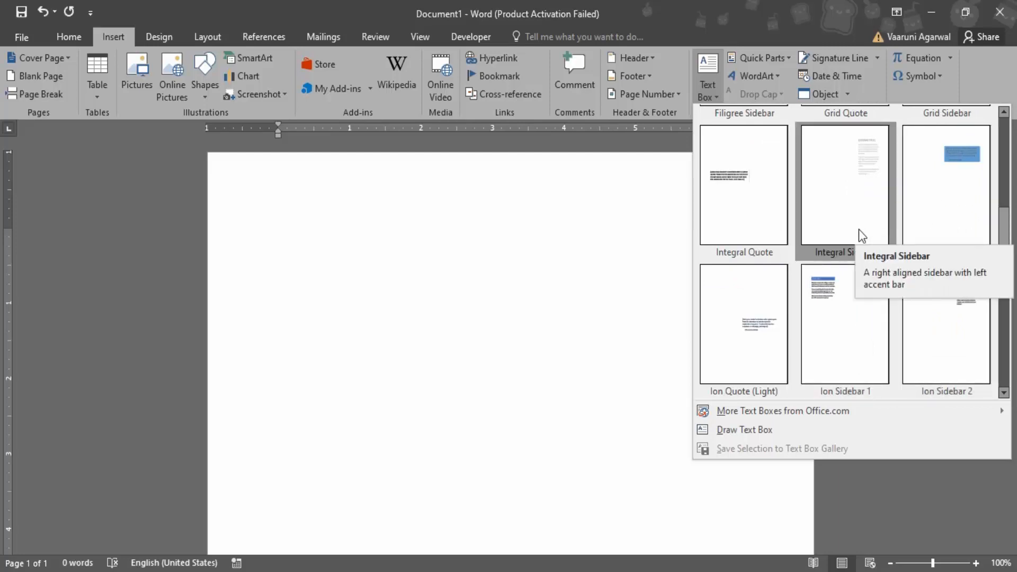
mouse_move(772, 323)
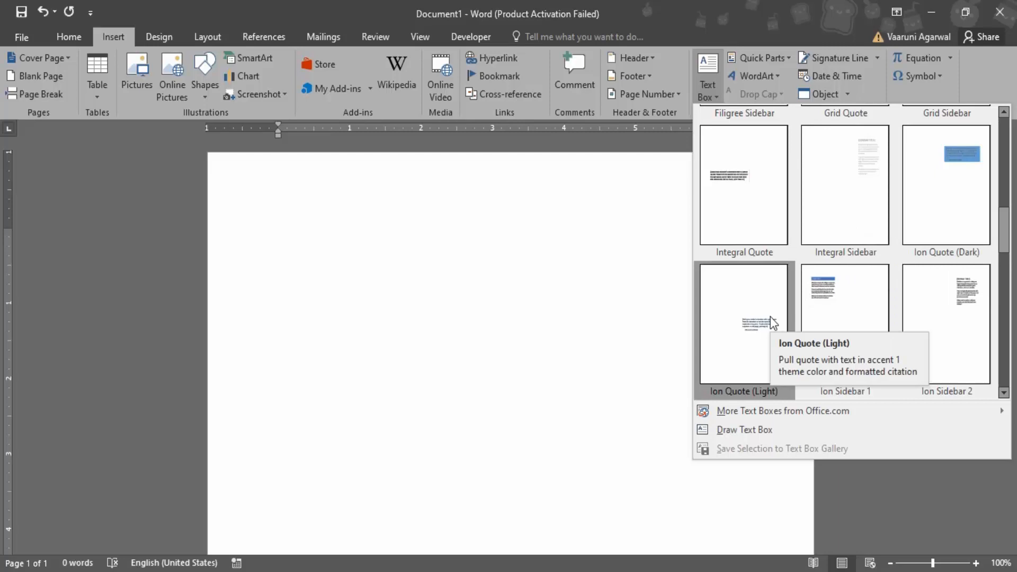
scroll("up", 3)
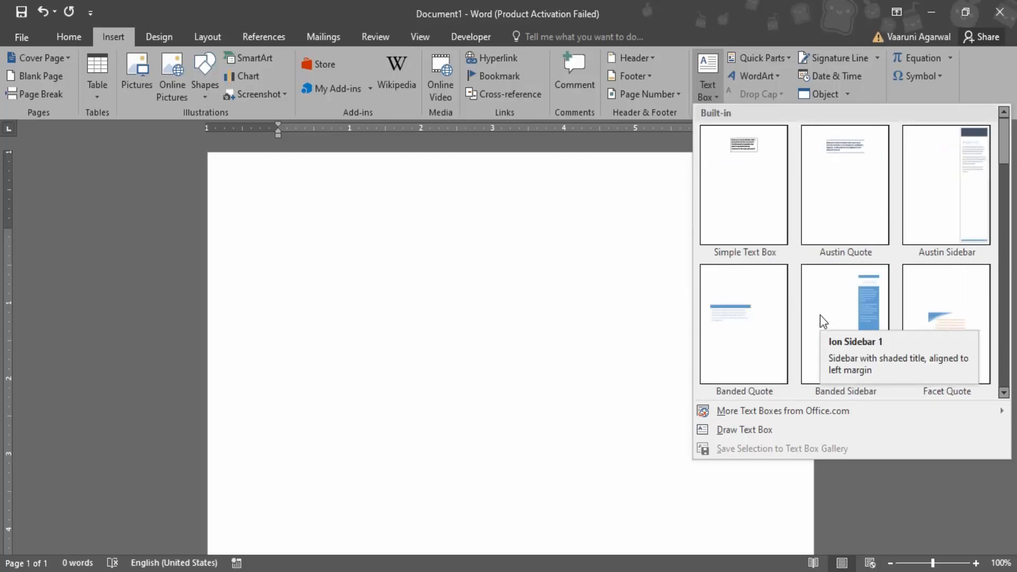
mouse_move(736, 176)
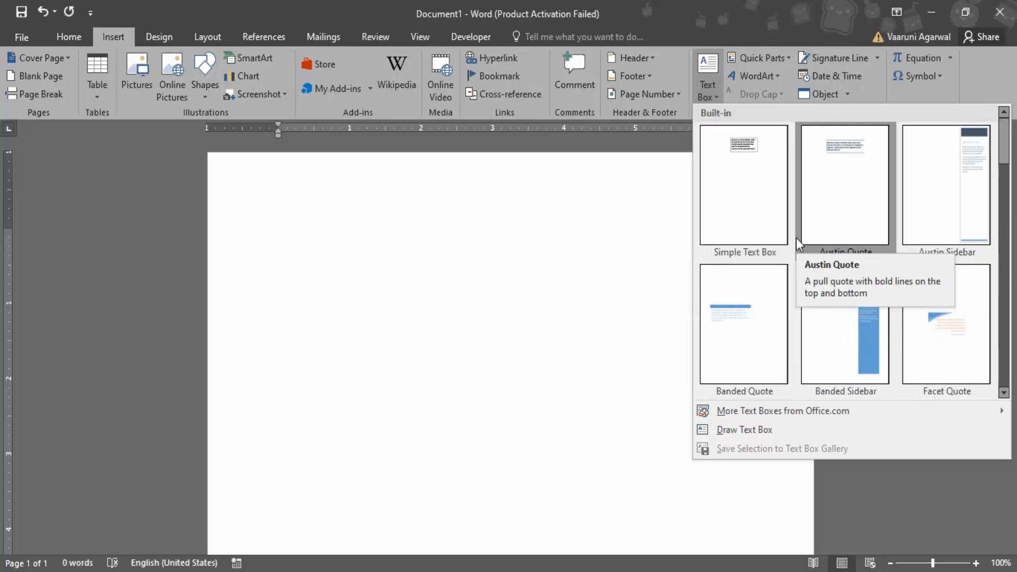
mouse_move(642, 508)
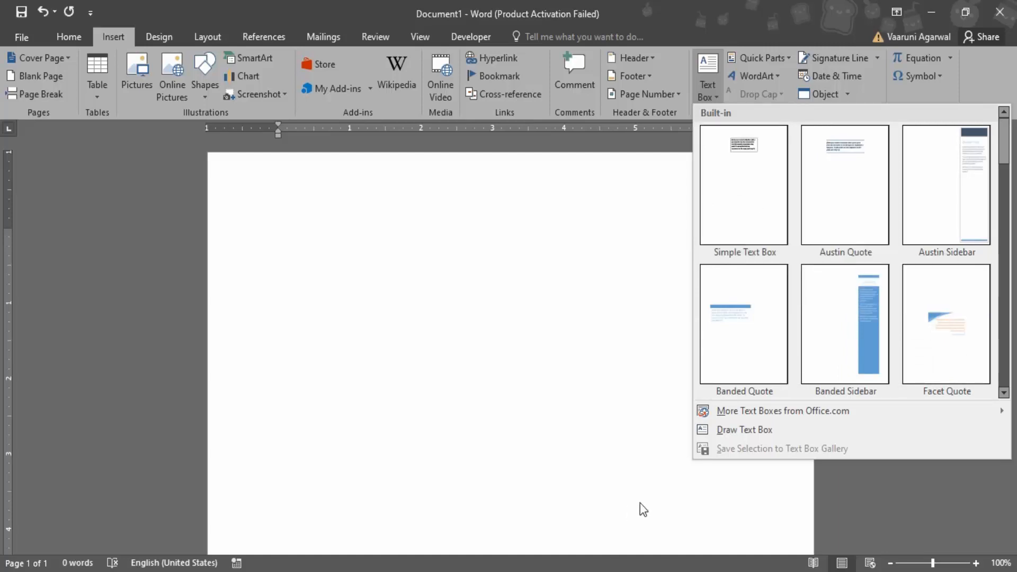
mouse_move(743, 430)
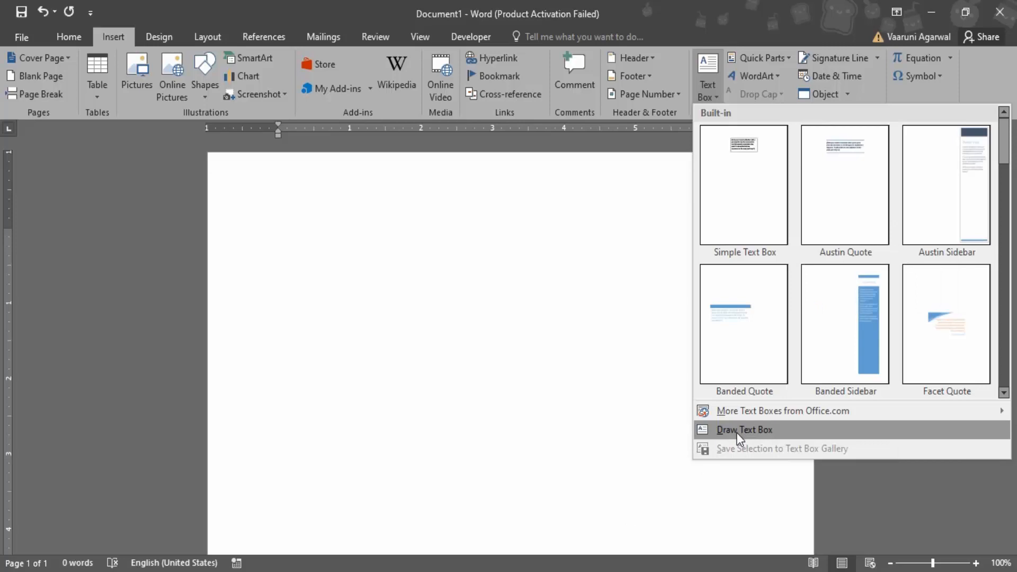
- Draw a wide empty custom text box across the upper part of the page
left_click(743, 430)
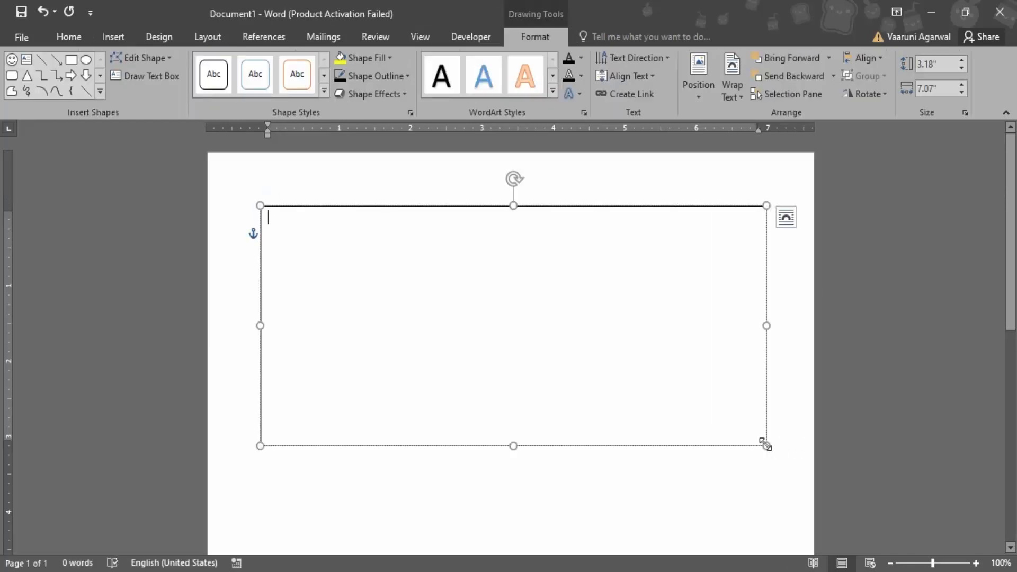
mouse_move(759, 438)
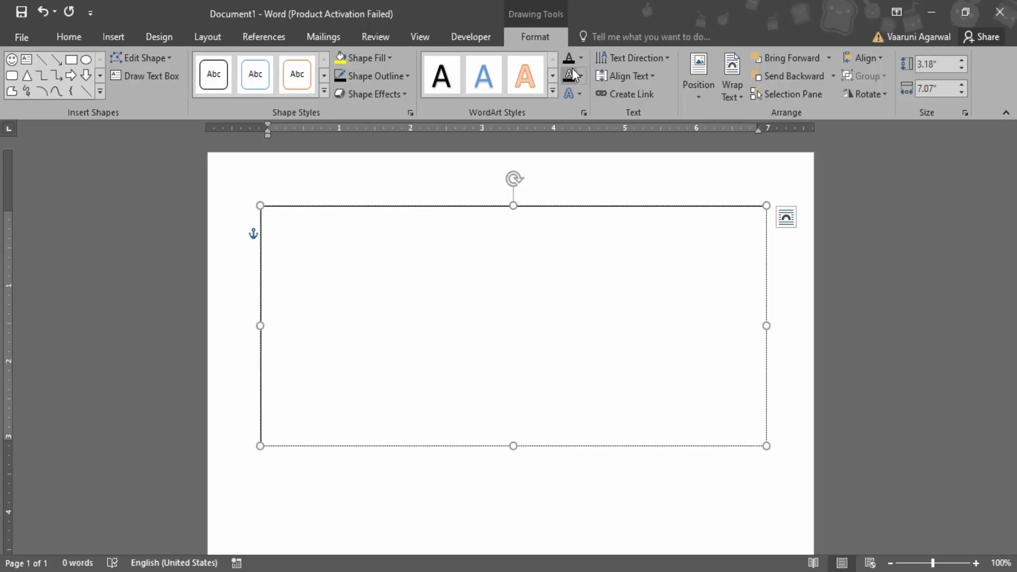
mouse_move(569, 67)
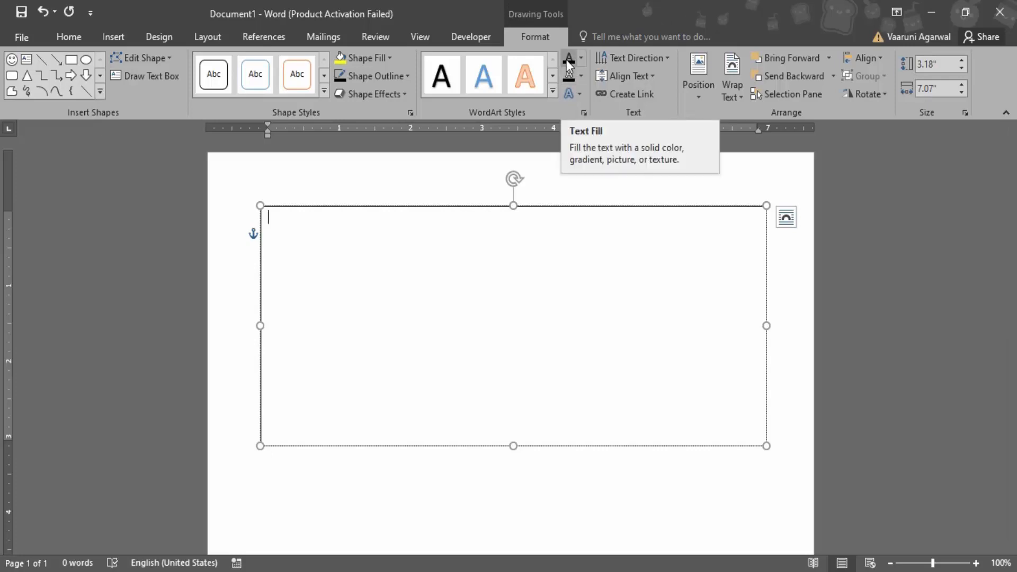
mouse_move(375, 37)
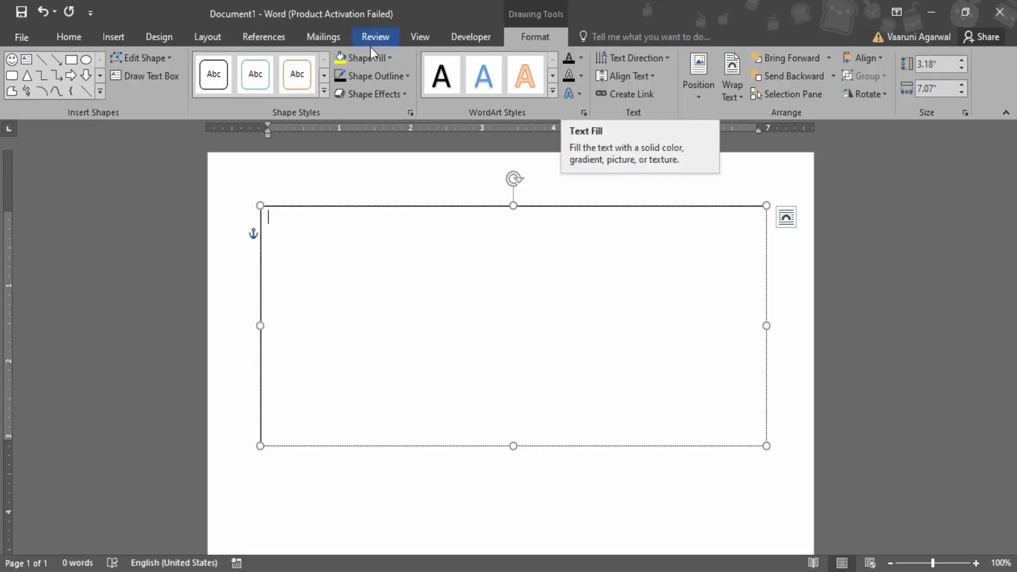
- Give the text box a yellow fill and a thick green outline
left_click(369, 58)
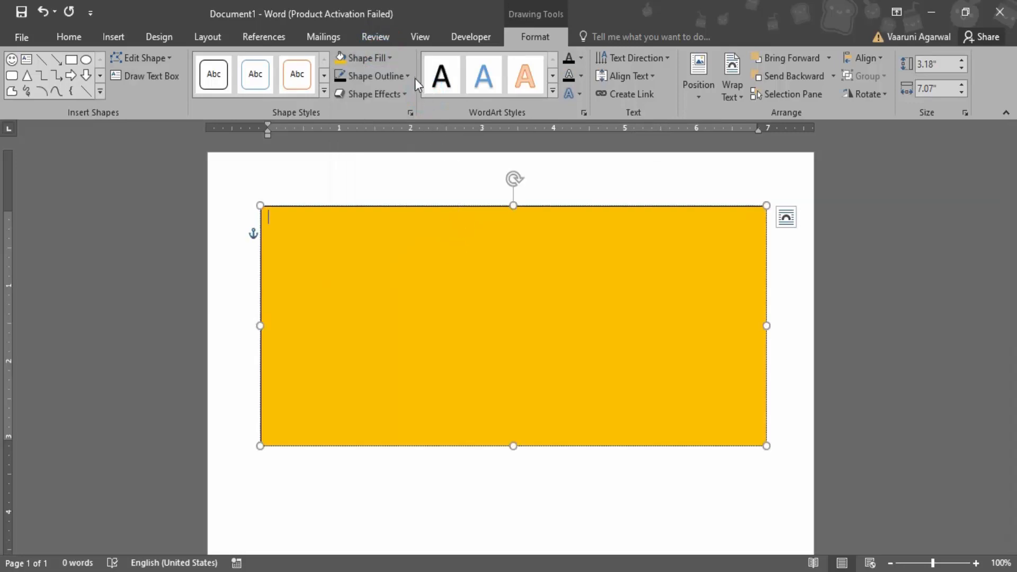
left_click(373, 76)
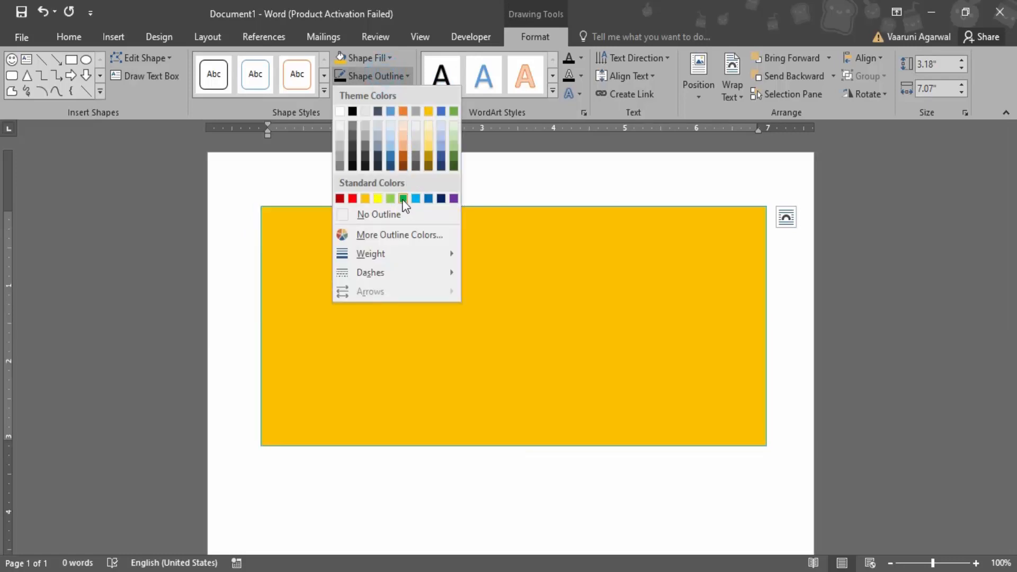
left_click(402, 199)
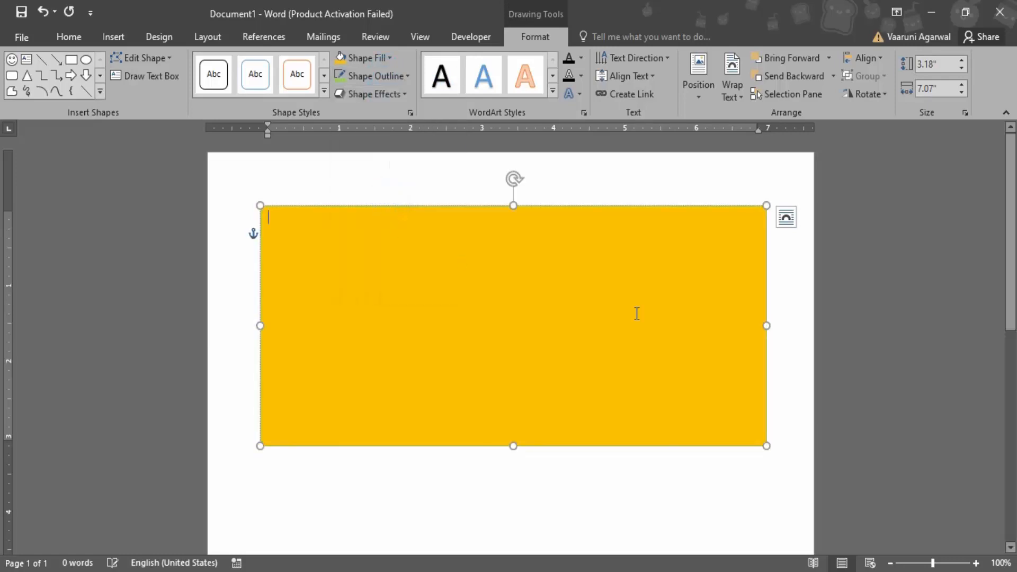
left_click(375, 76)
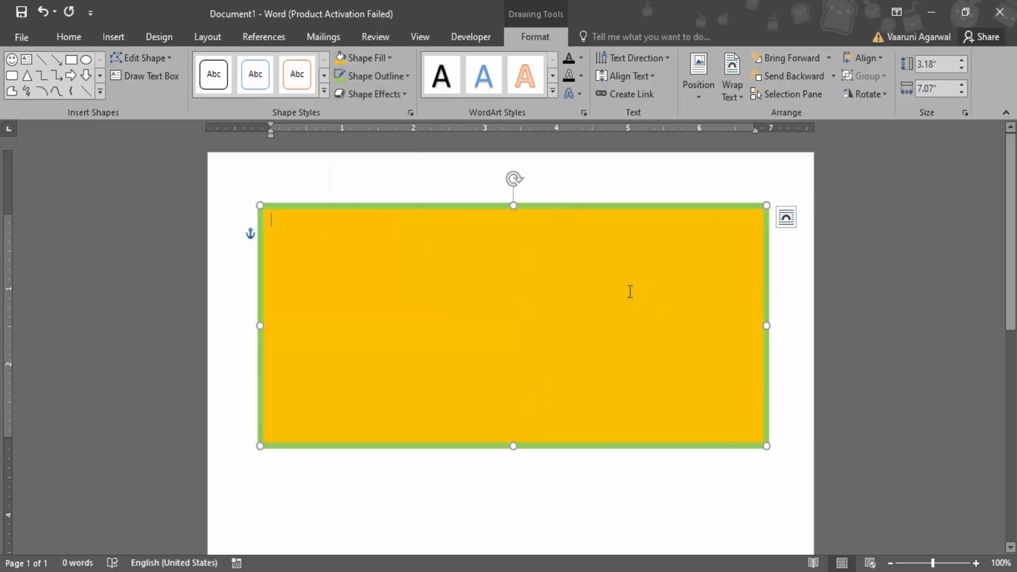
- Enter 'Sample Text' on the first line of the yellow text box, fixing the typo
type("Sa")
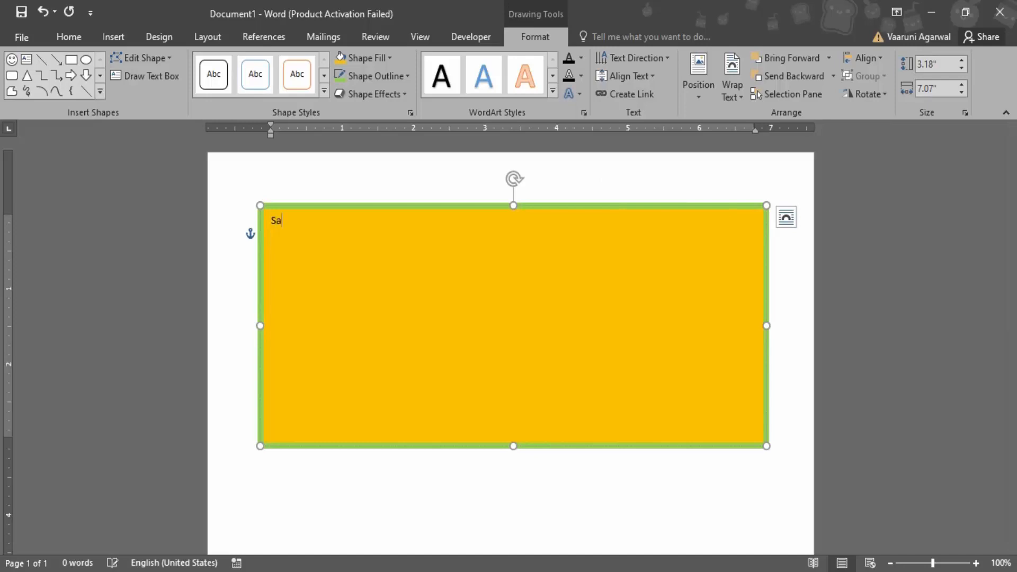
type("mple")
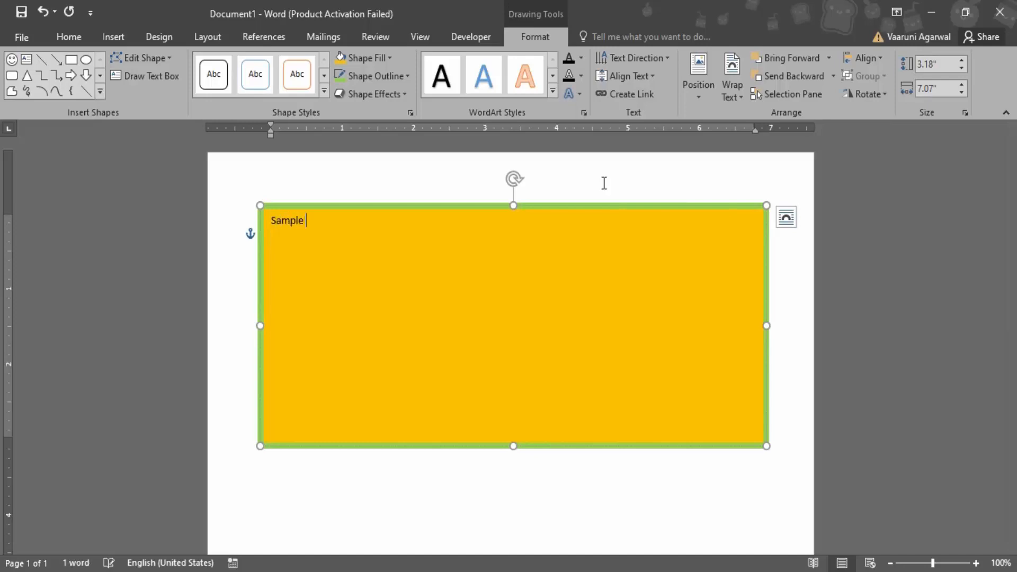
type("Twe")
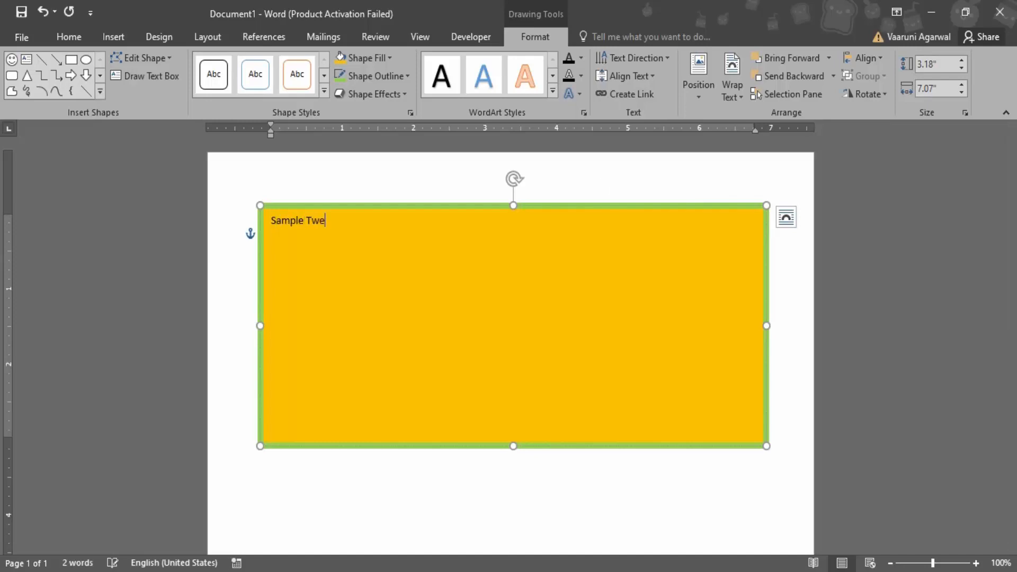
type("xt")
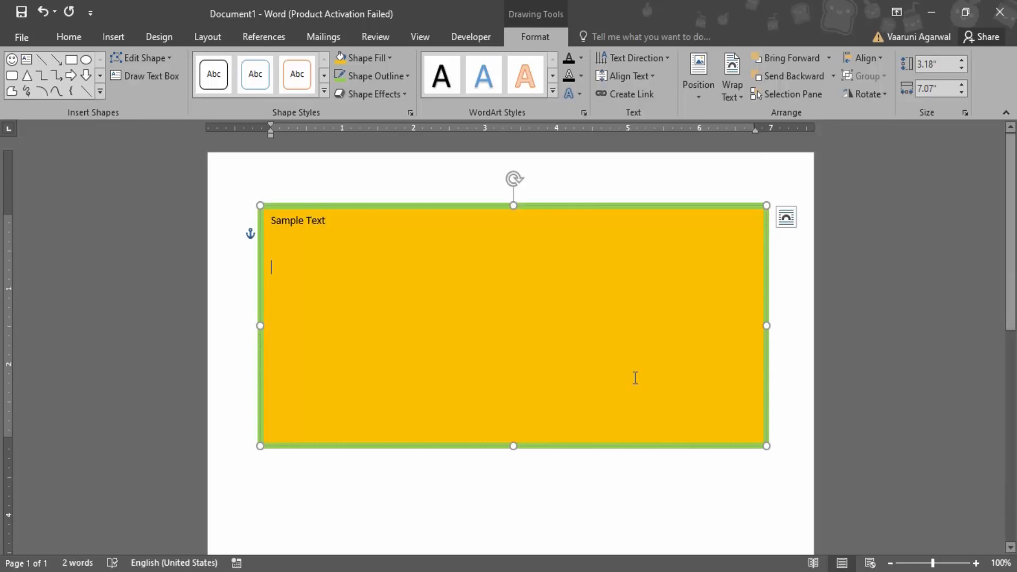
mouse_move(598, 437)
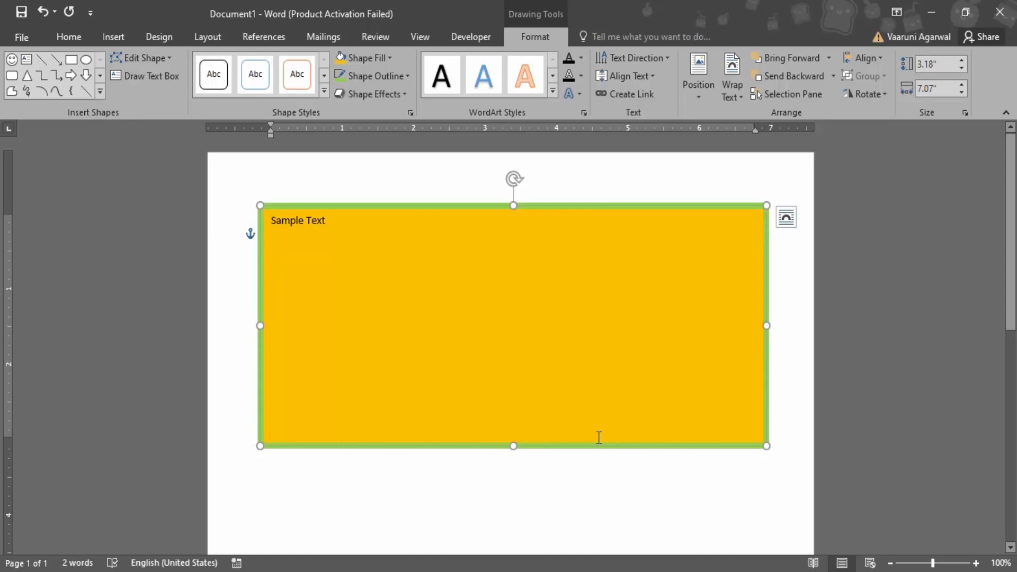
mouse_move(600, 448)
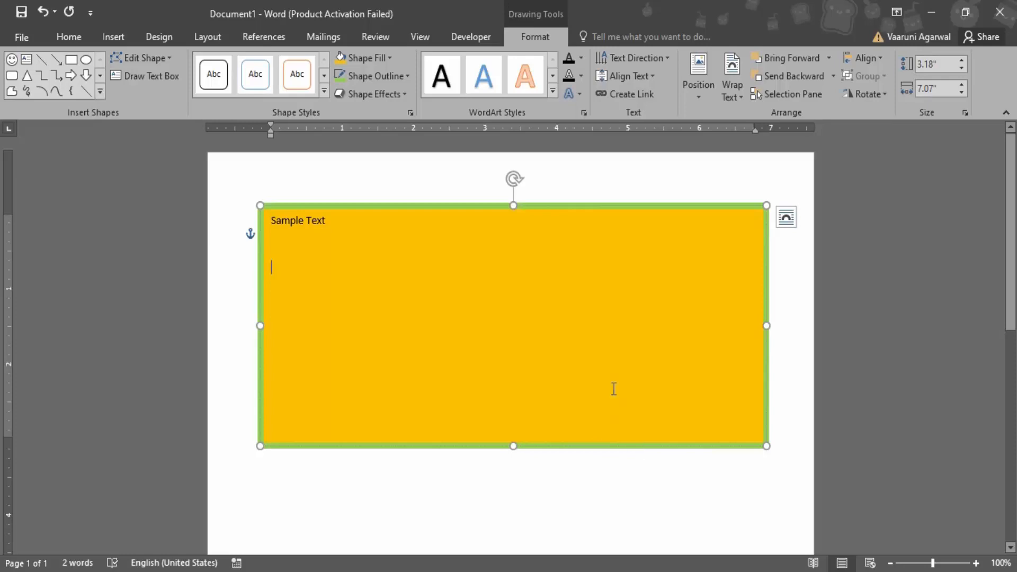
left_click(466, 324)
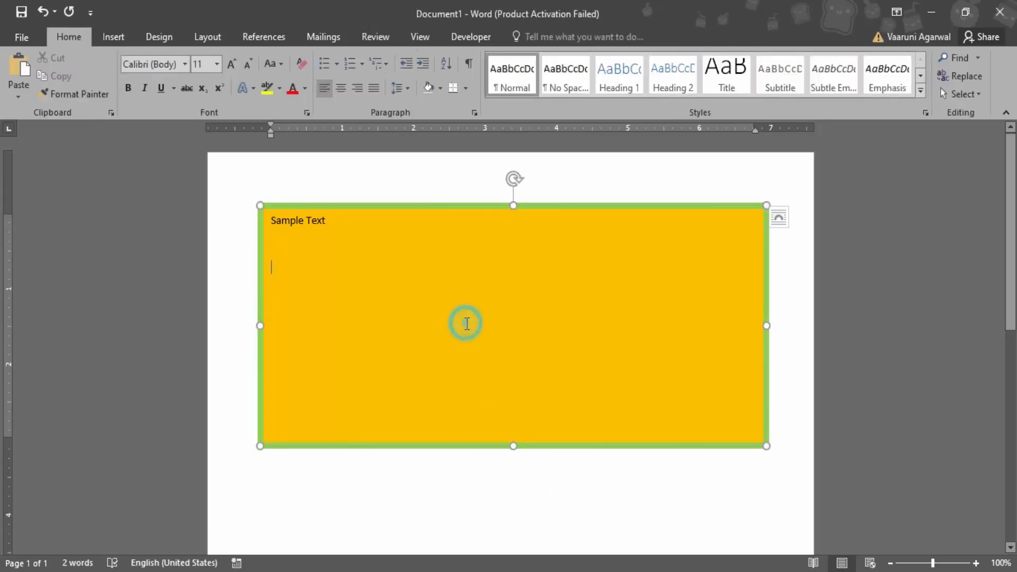
left_click(466, 323)
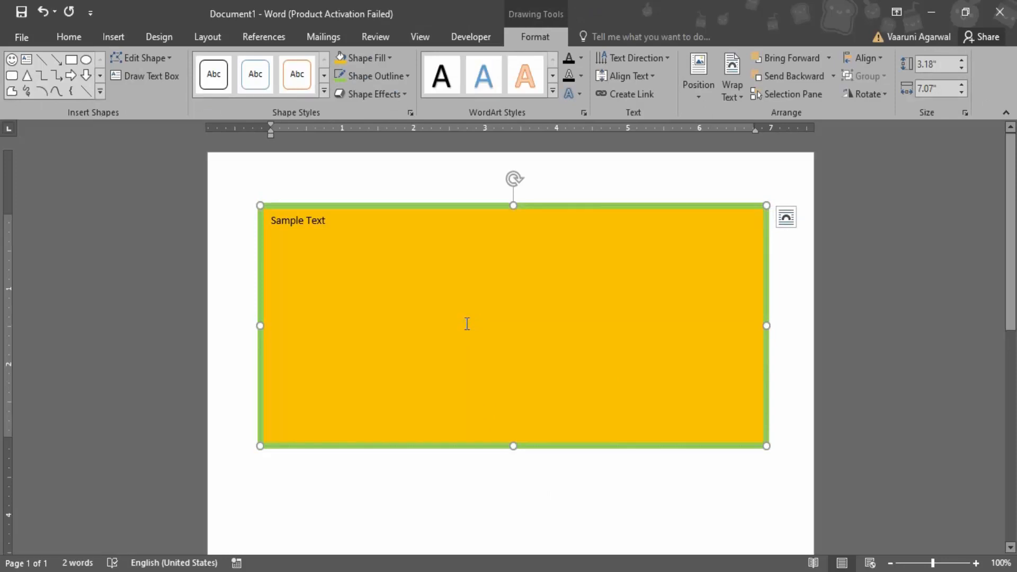
left_click(271, 267)
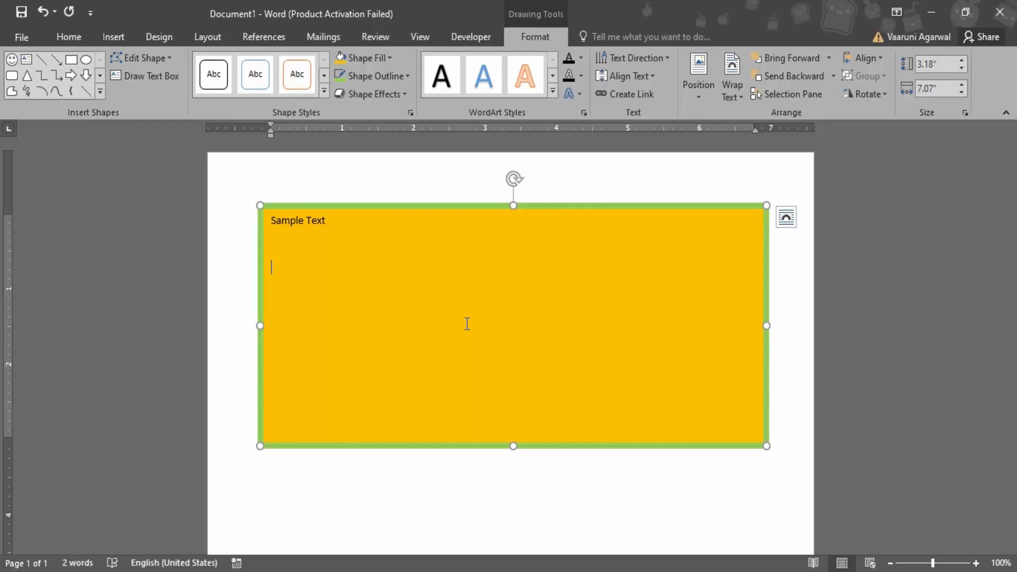
mouse_move(369, 391)
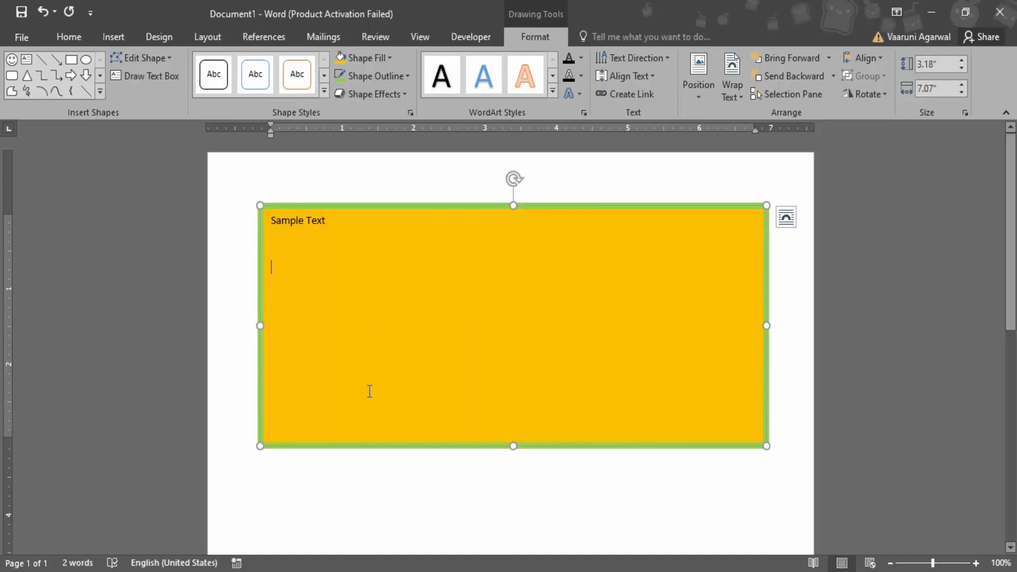
- Cancel the Online Pictures search and add a blank paragraph above the yellow box
left_click(113, 37)
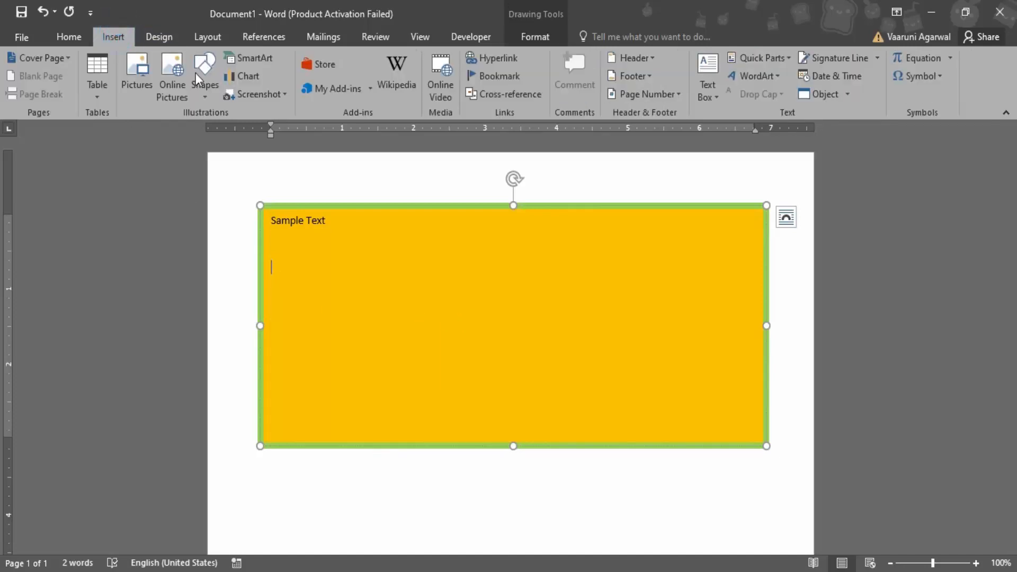
left_click(171, 76)
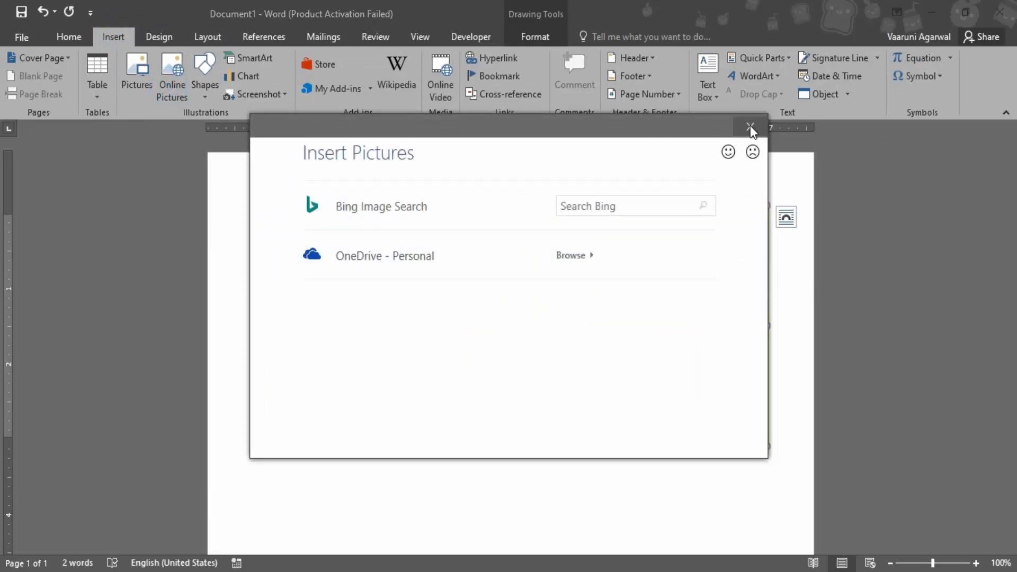
left_click(751, 127)
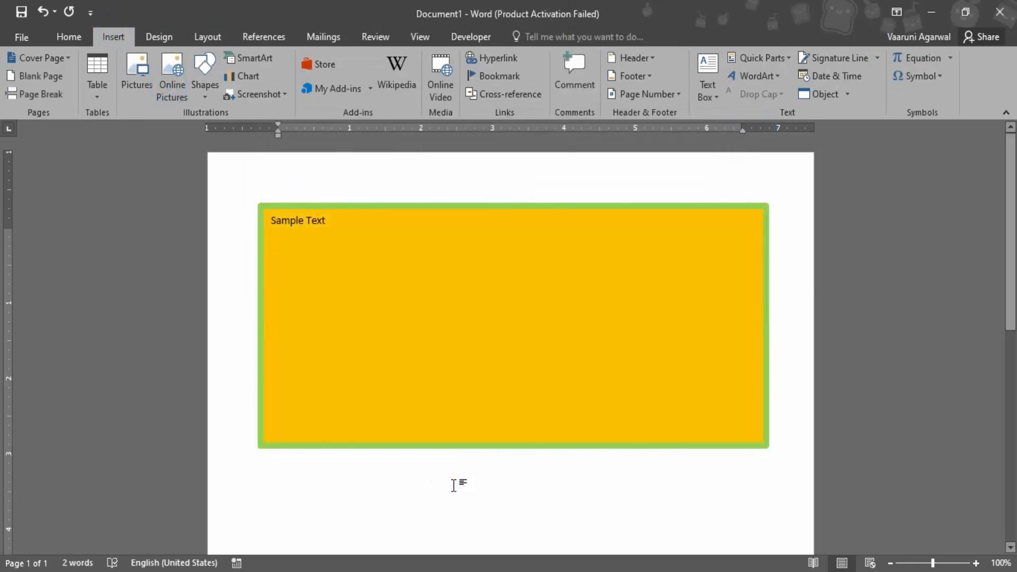
left_click(279, 236)
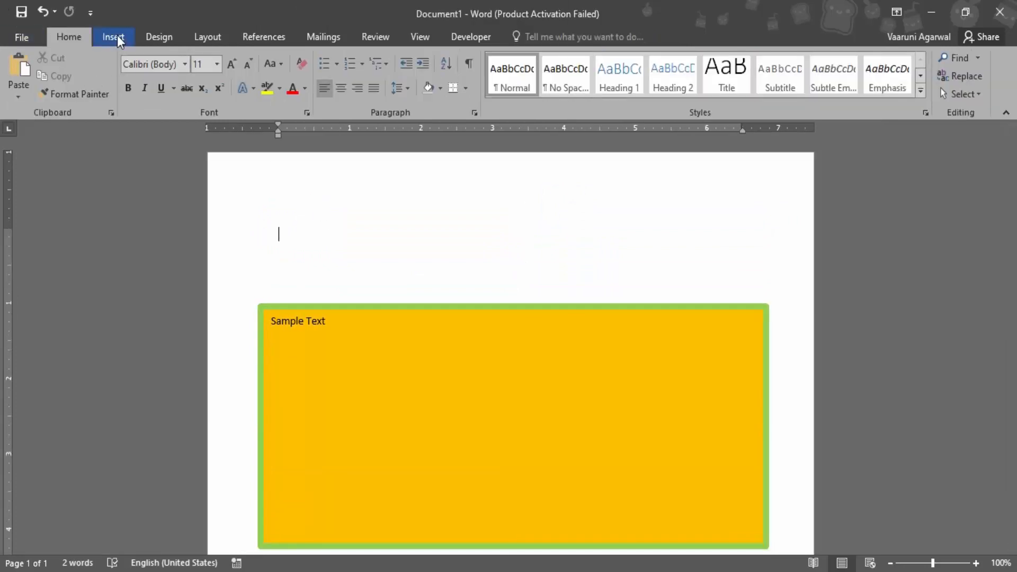
- Insert an online picture from the Animals category, dismissing the import error, leaving the apple on the page
left_click(171, 76)
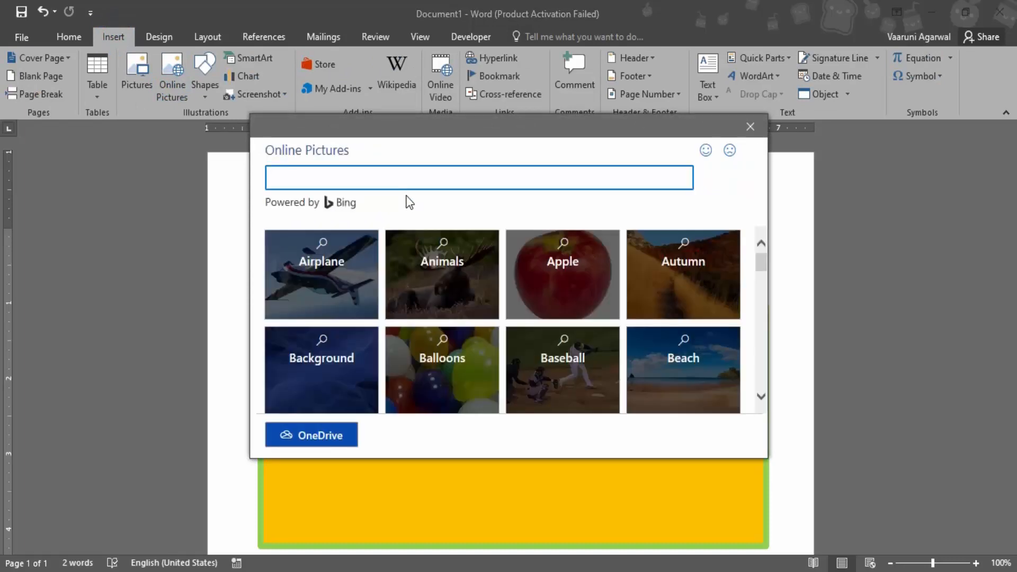
left_click(442, 274)
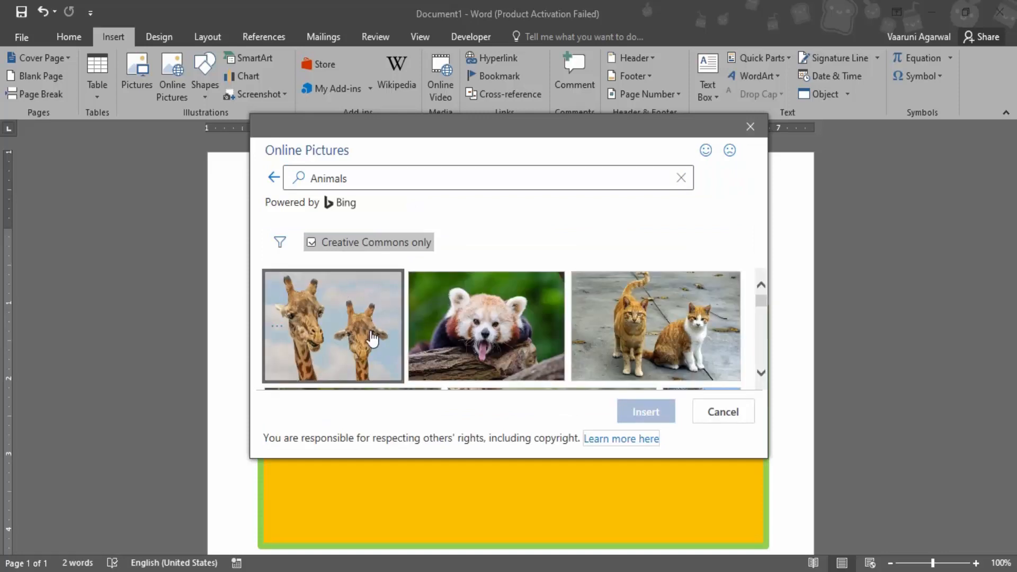
left_click(644, 411)
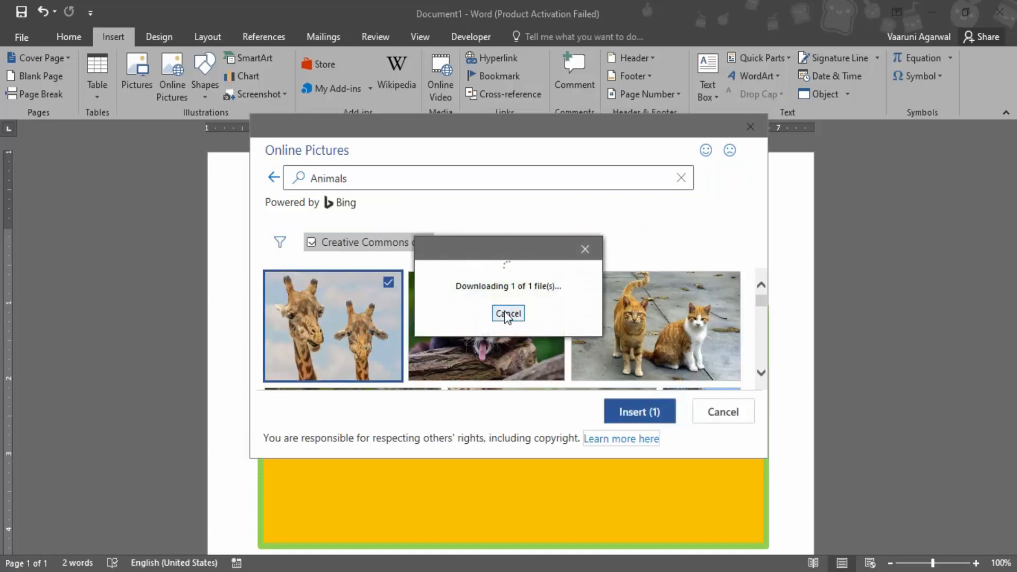
mouse_move(507, 335)
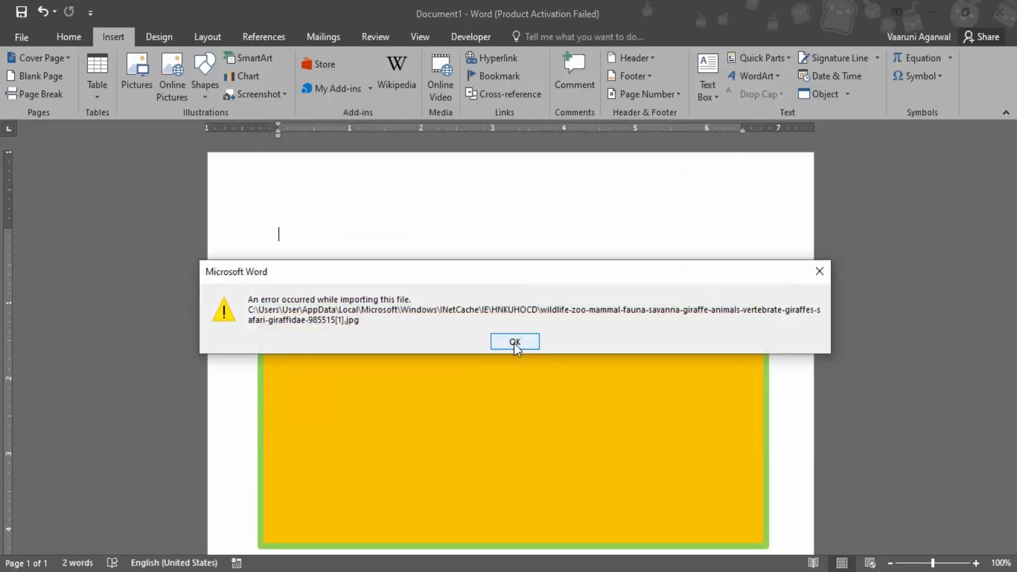
left_click(514, 342)
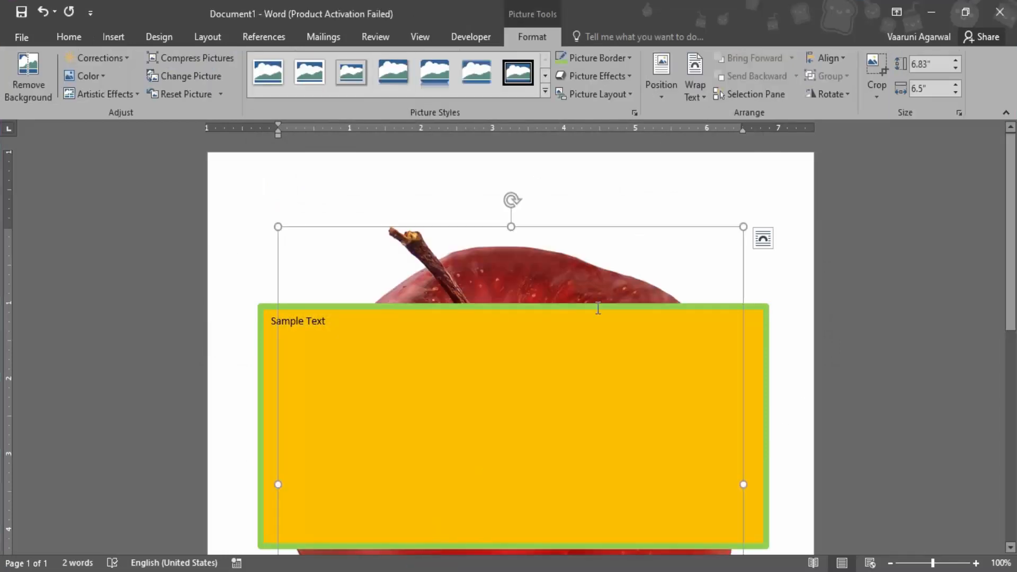
- Move the apple picture into the yellow box beneath 'Sample Text' and fit the box around it
left_click(595, 359)
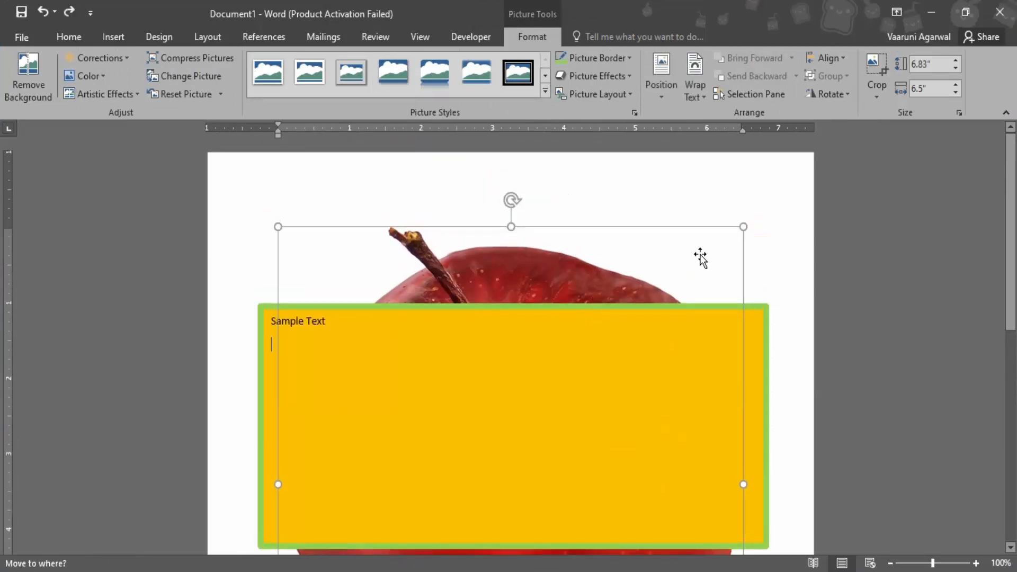
left_click(278, 227)
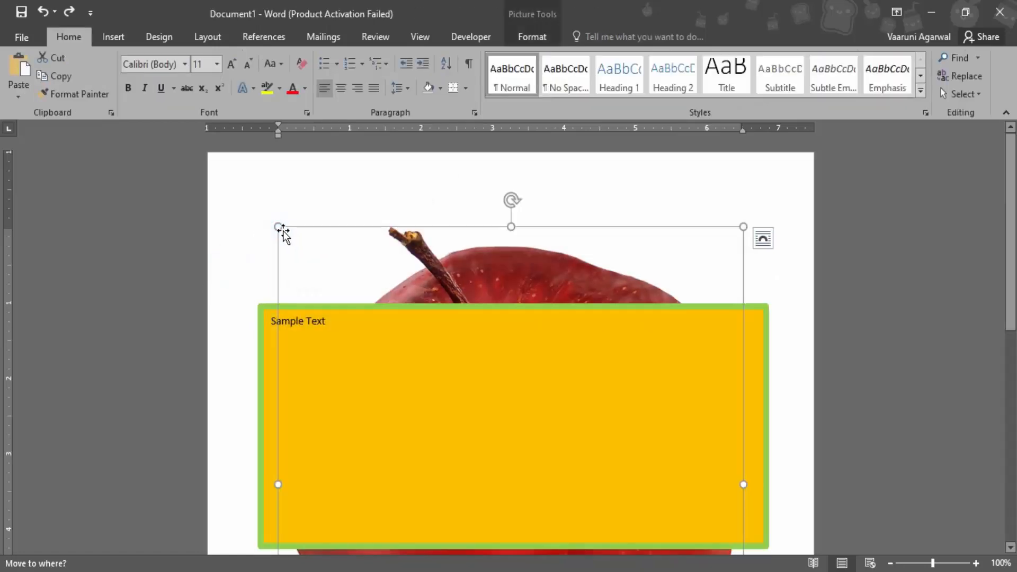
left_click(373, 266)
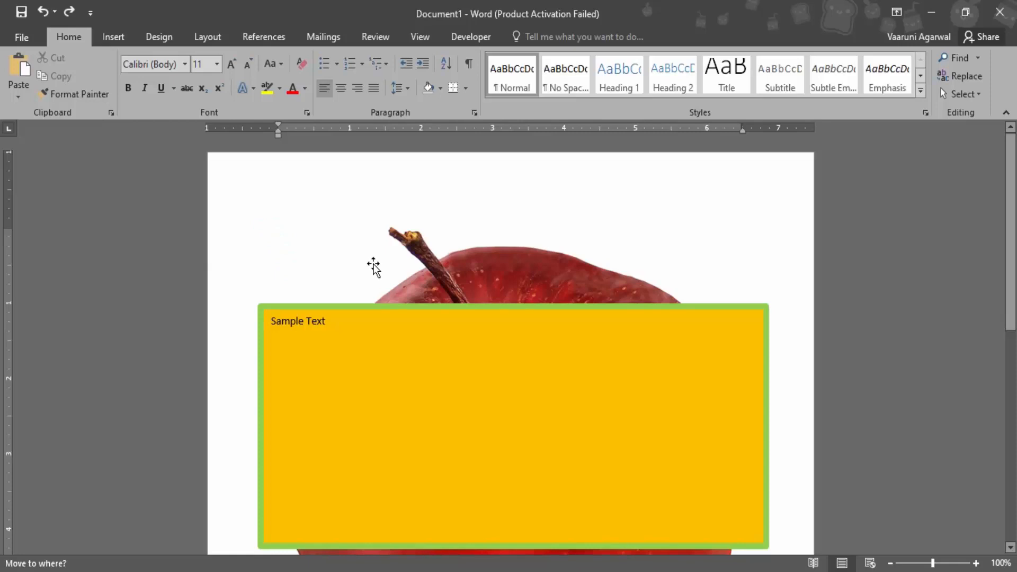
left_click(484, 283)
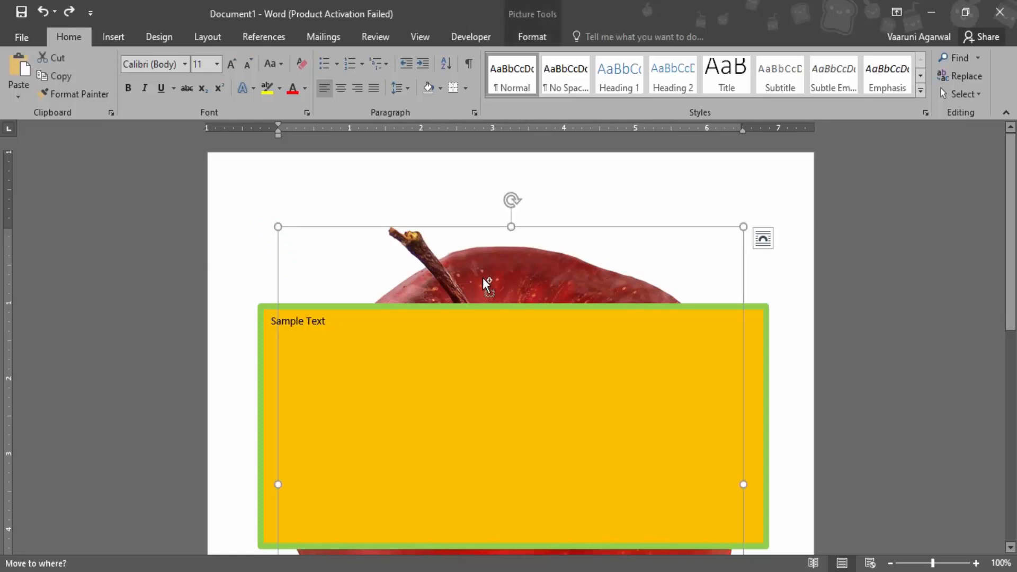
key("Delete")
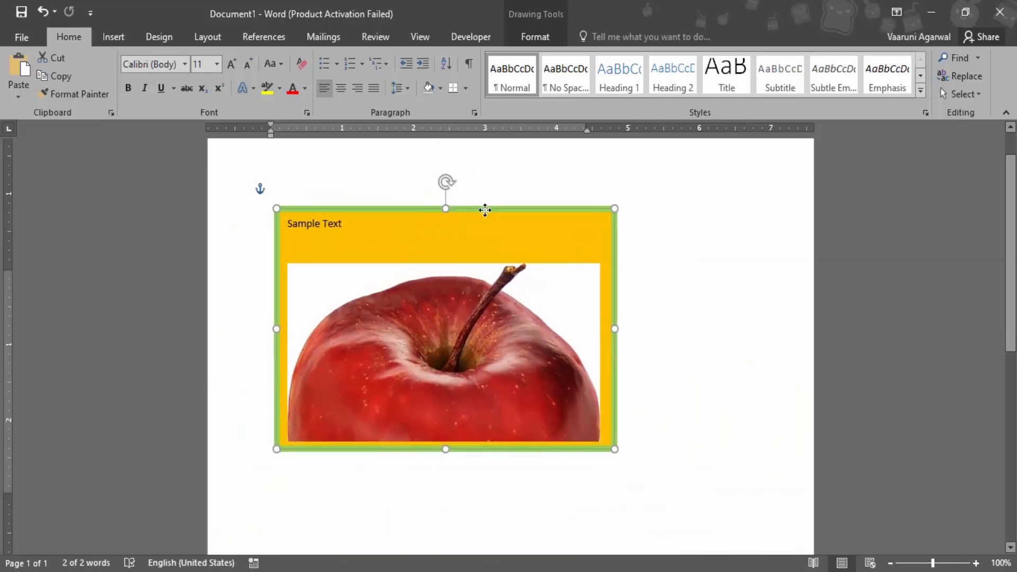
- Deselect the yellow box and add a blank line above it so it sits lower
left_click(673, 291)
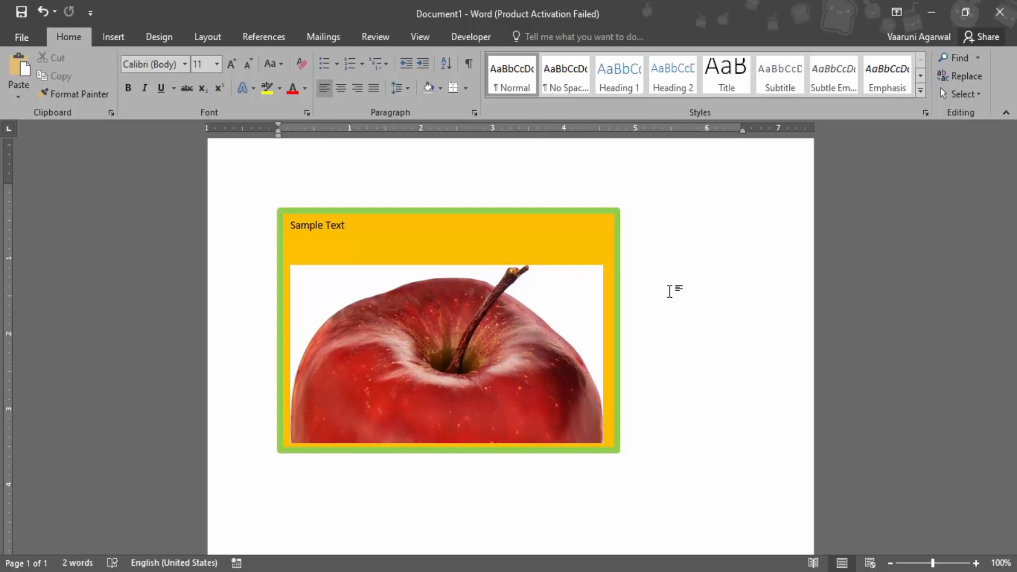
left_click(278, 188)
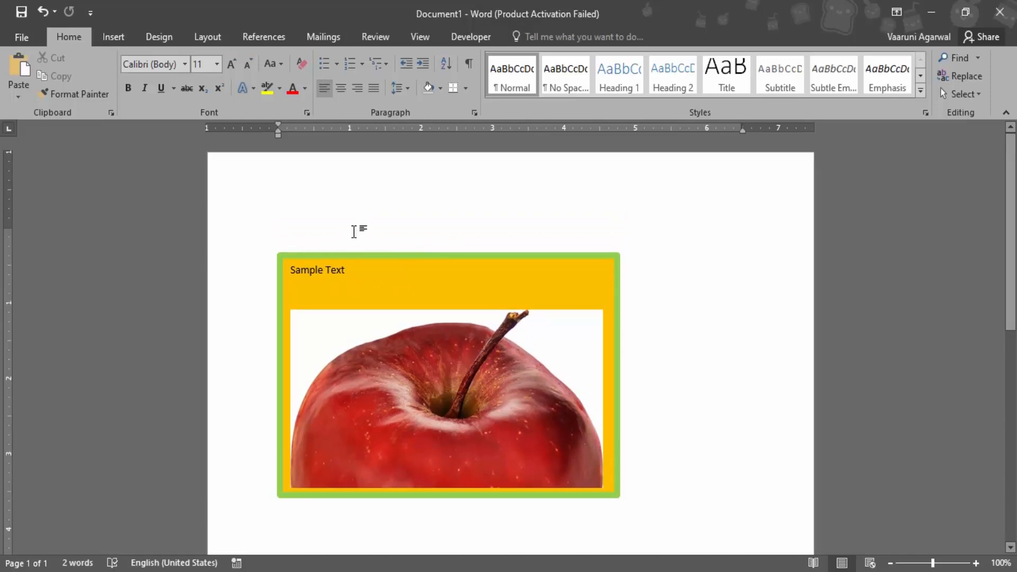
- Write 'Add some sample text' above the yellow apple box, correcting 'test' to 'text'
type("Add so")
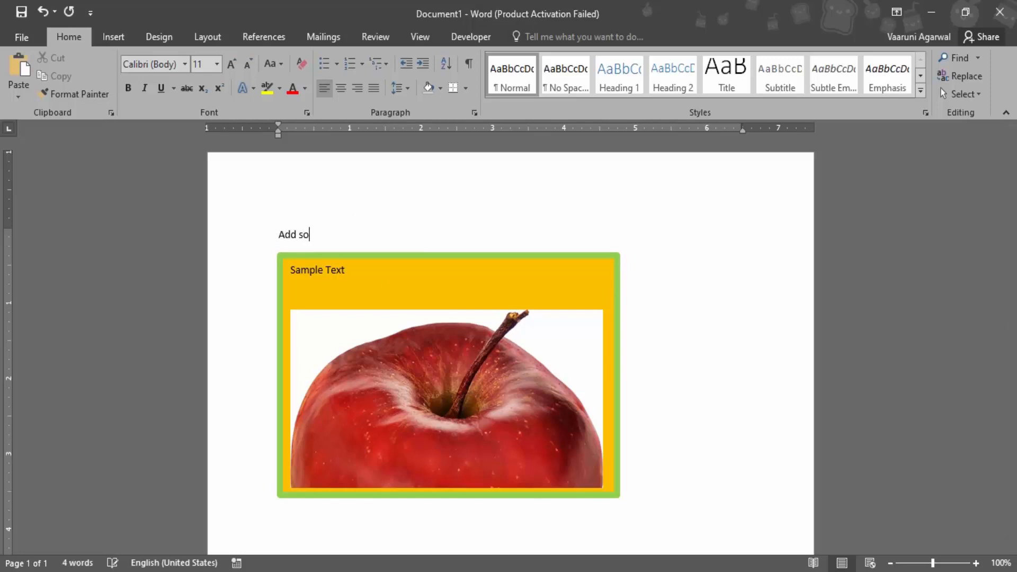
type("me sampl")
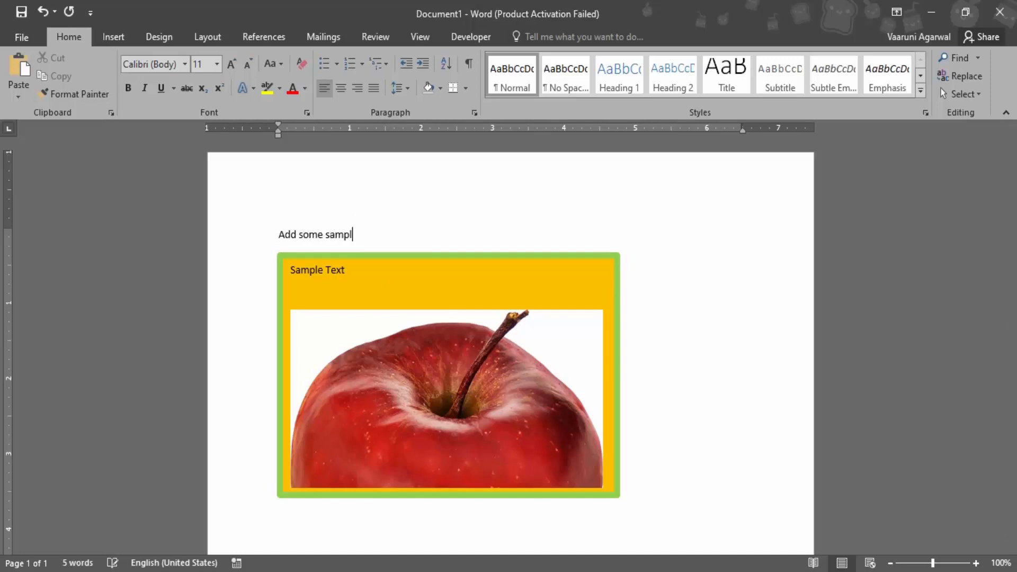
type("e test")
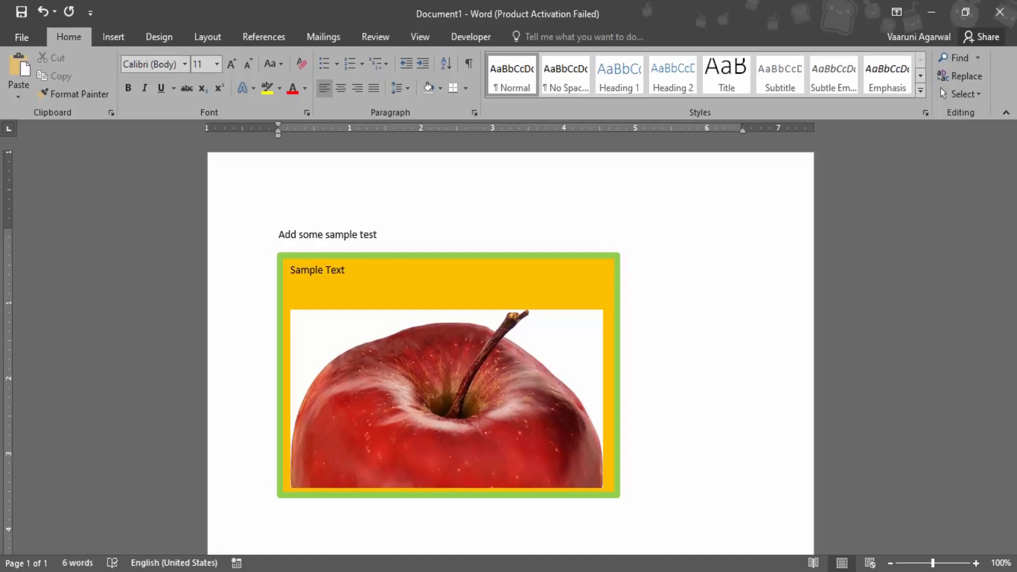
key("backspace")
type("x")
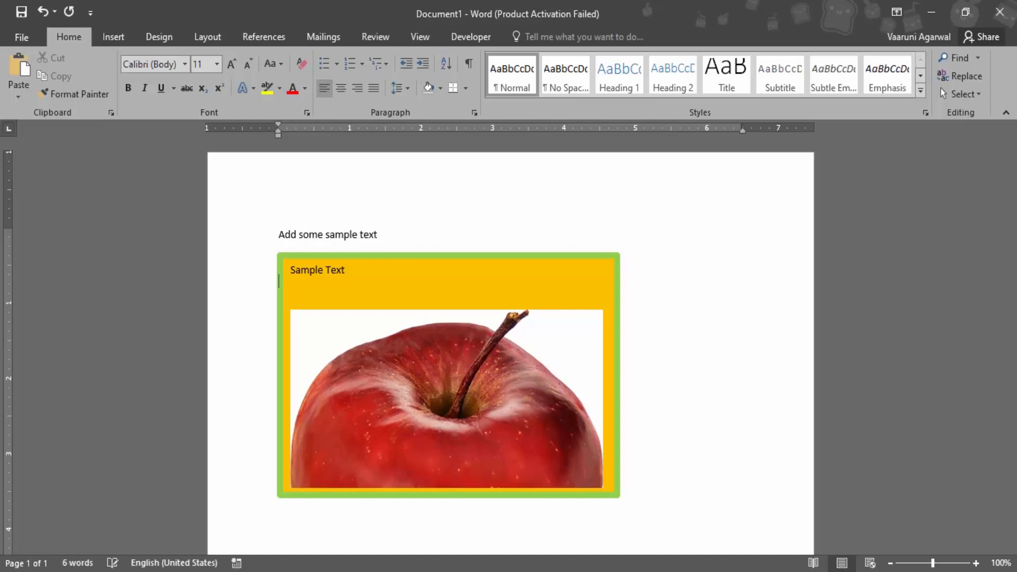
mouse_move(447, 248)
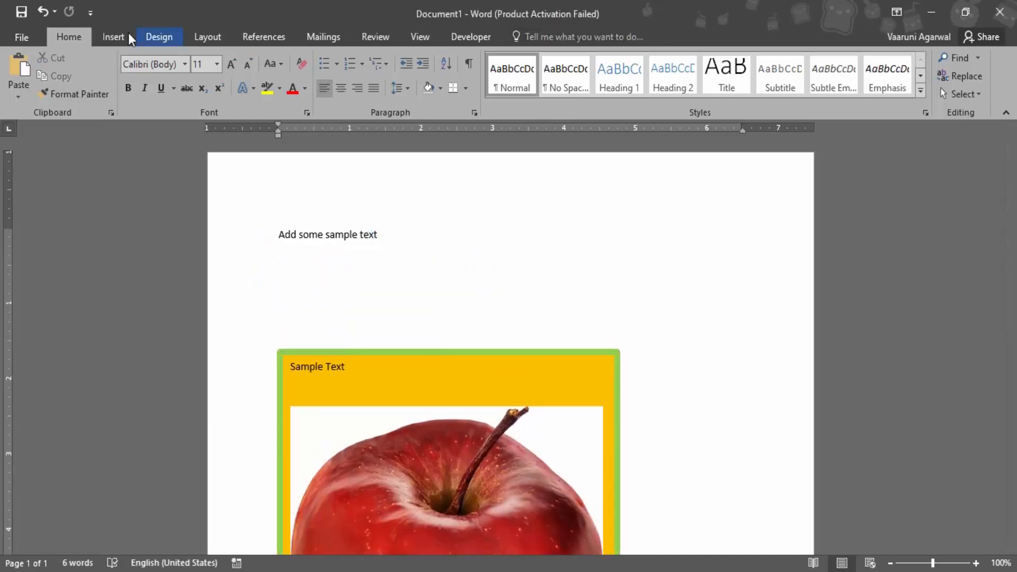
- Draw a text box below the sentence and enter 'This is a special text.', correcting the typo
left_click(706, 75)
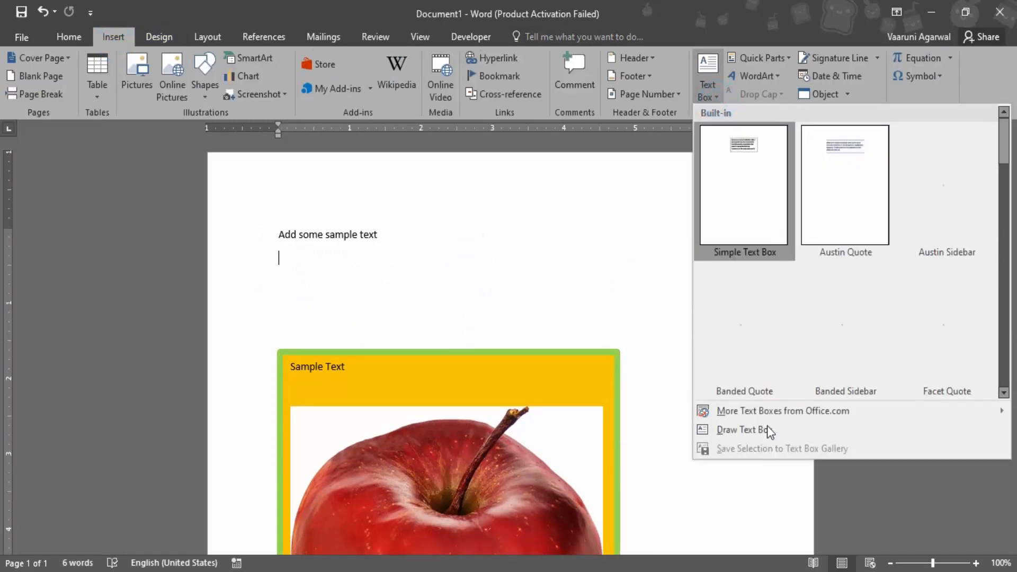
left_click(743, 430)
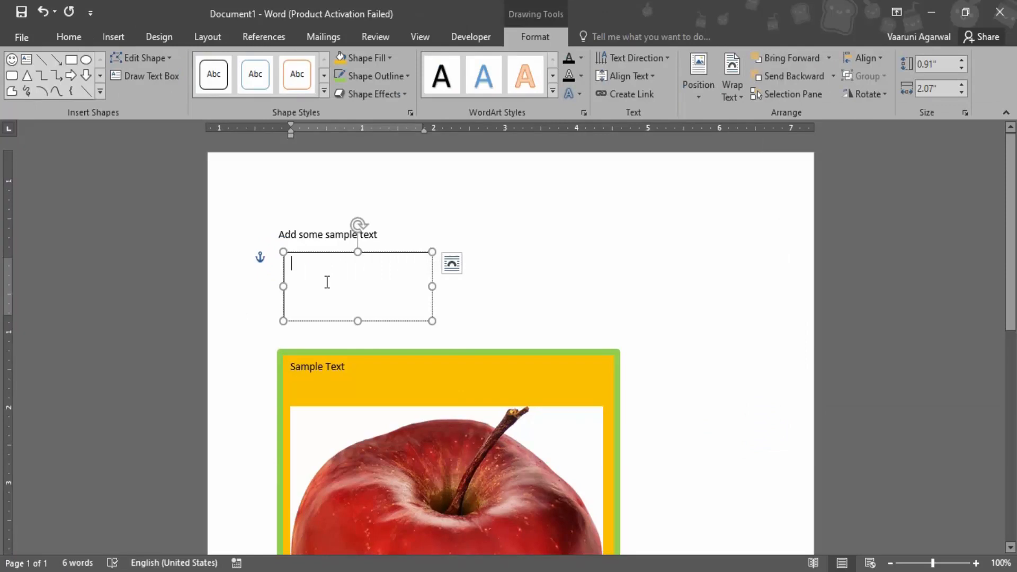
type("This")
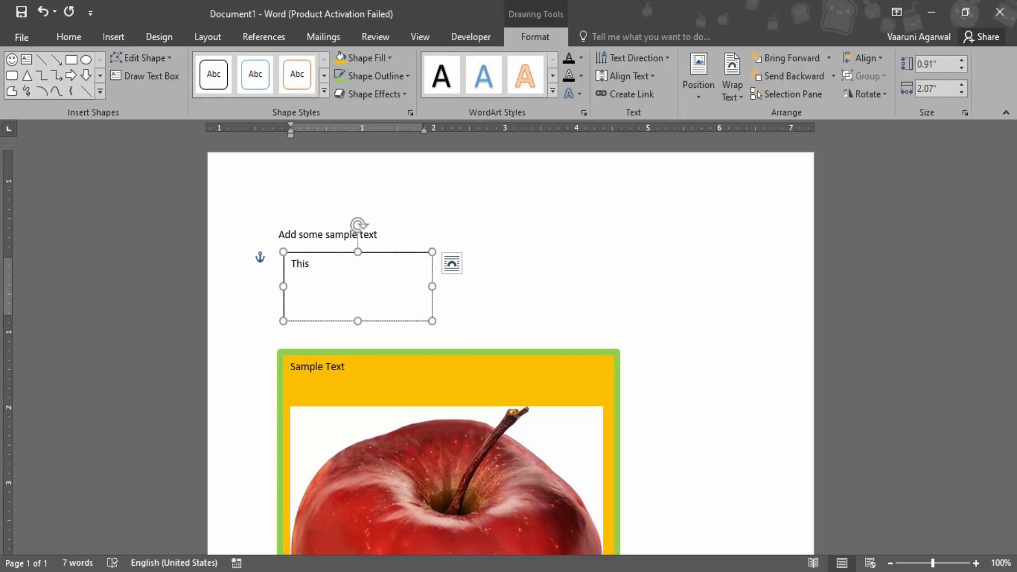
type("is as")
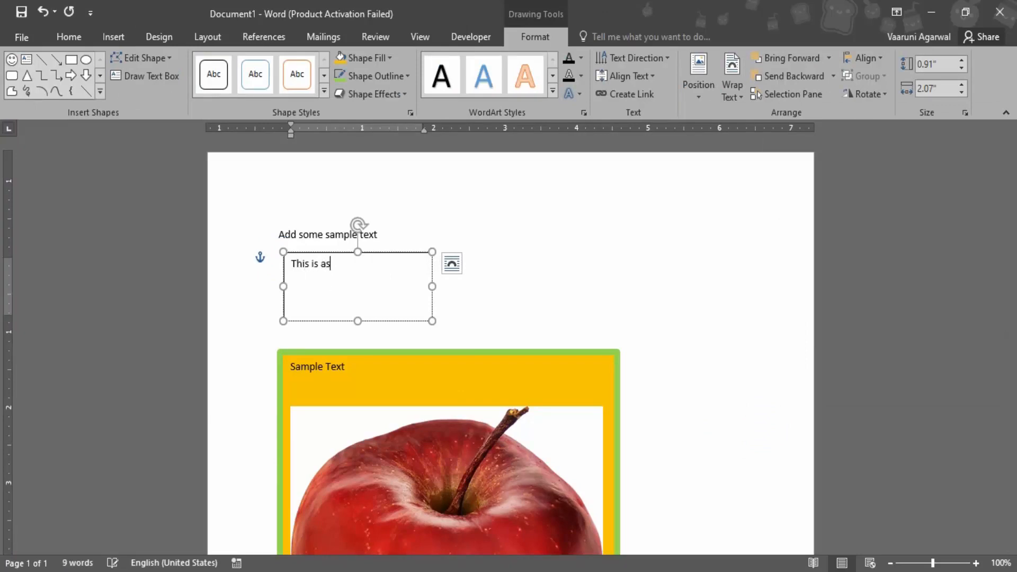
type("pecxia")
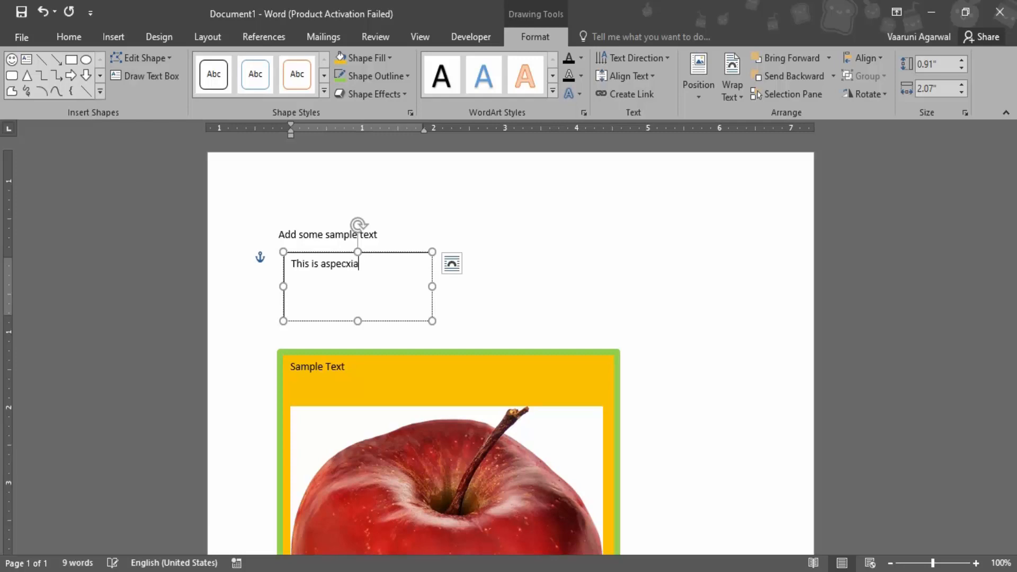
key("backspace")
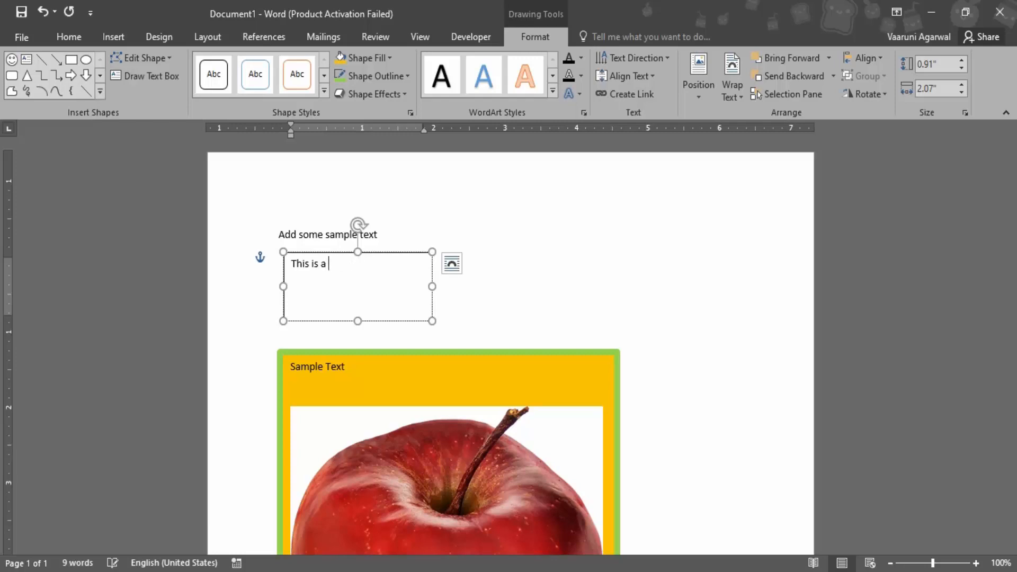
type("specia")
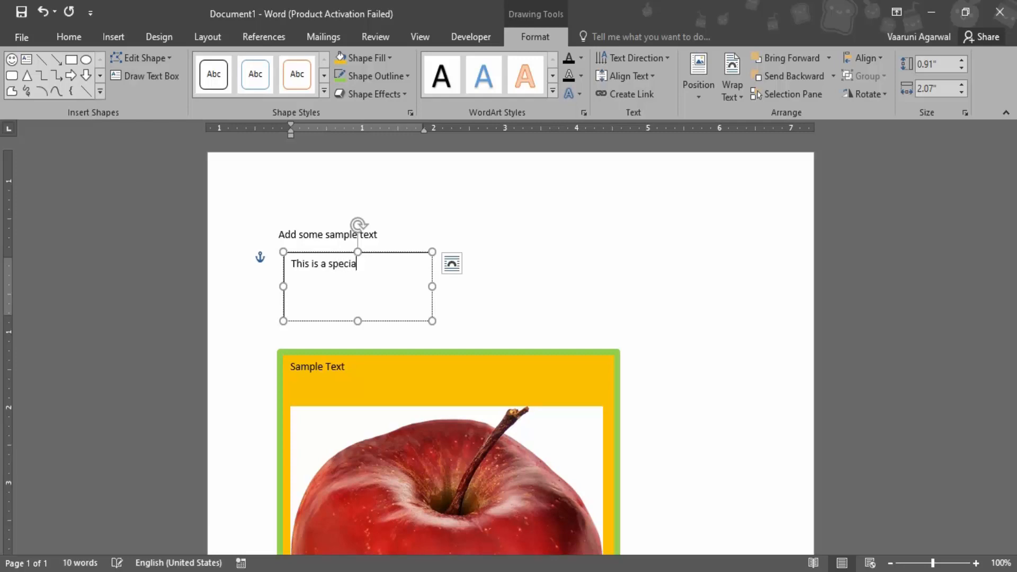
type("l text.")
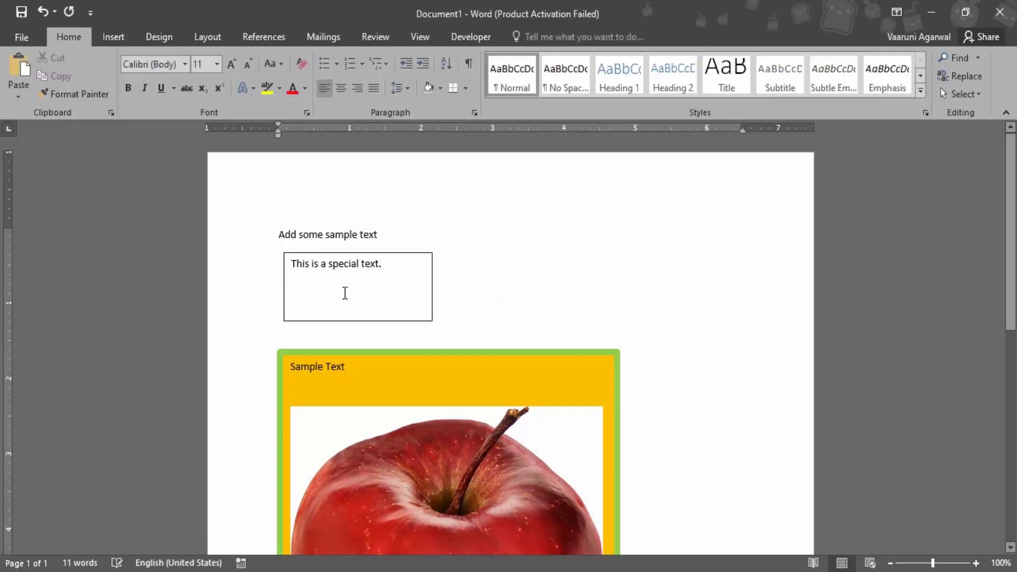
- Deselect the fitted text box and scroll through the page to review it
left_click(357, 263)
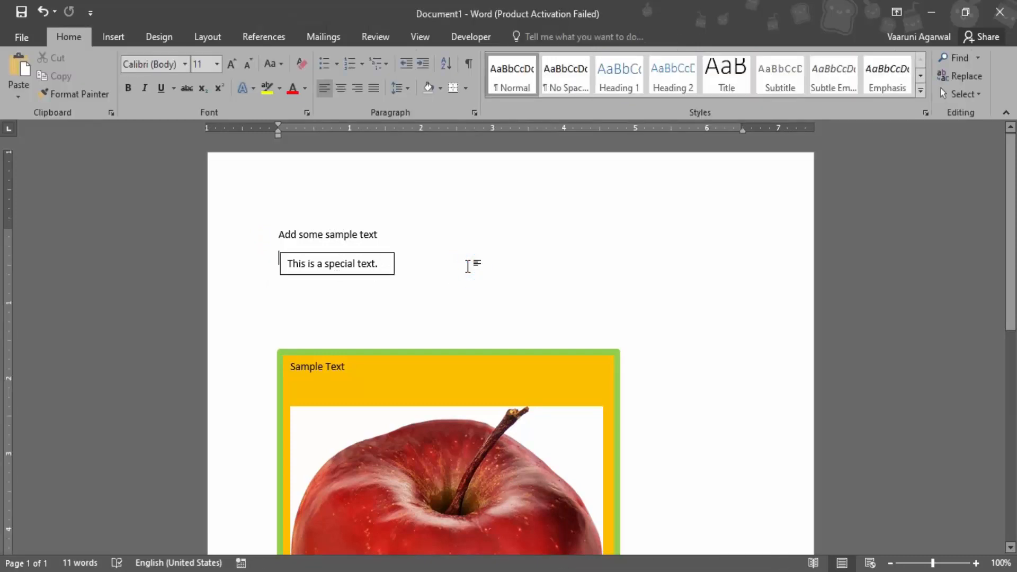
scroll("up", 3)
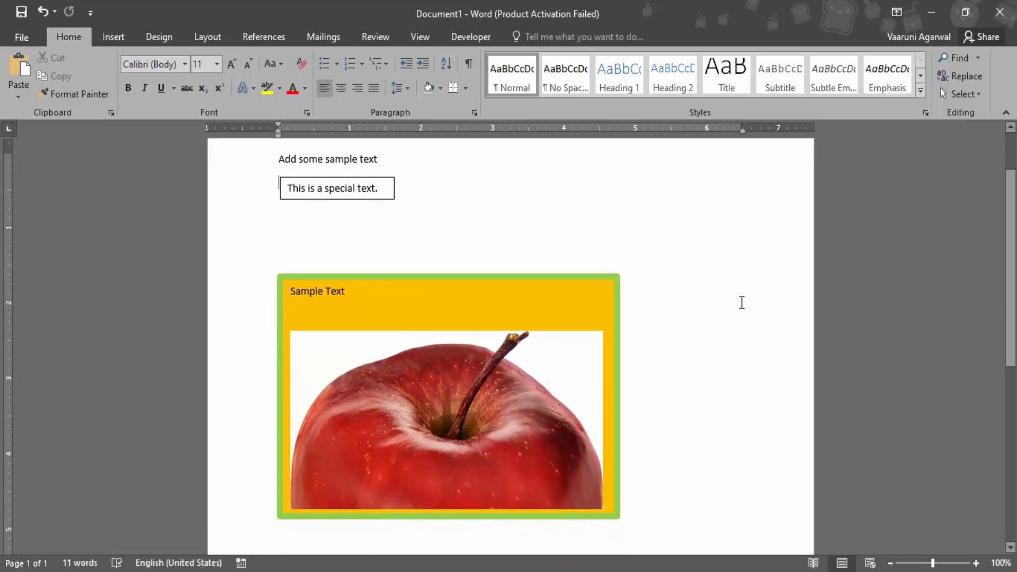